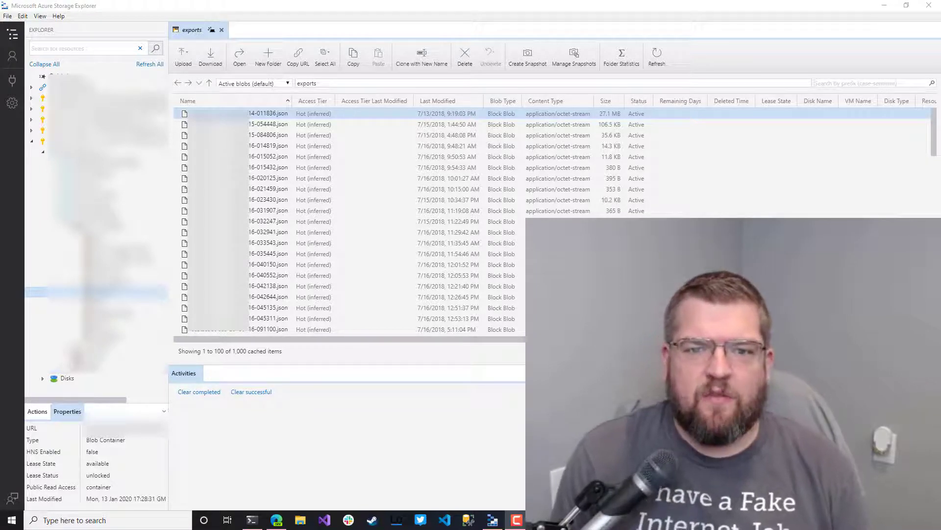
Run Folder Statistics on the exports container, reporting 13,664 blobs totalling about 27.7 GB.
click(621, 54)
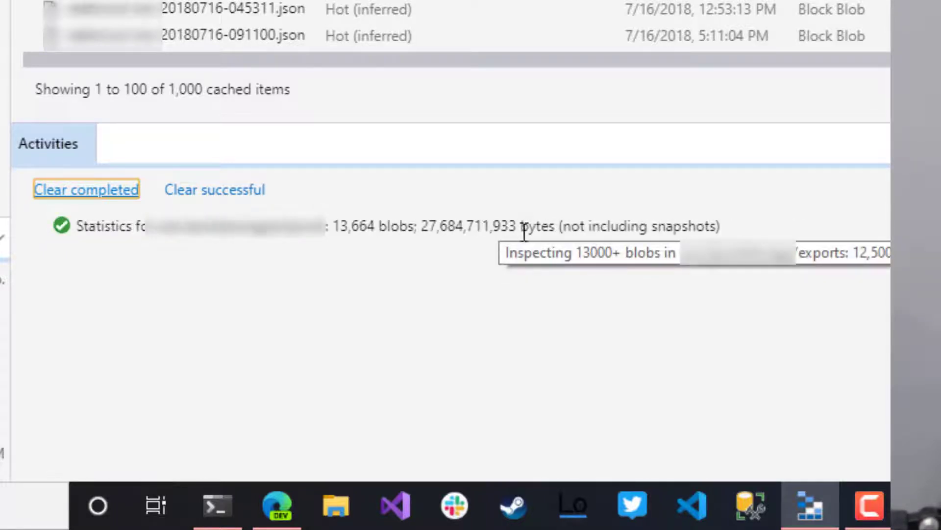
mouse_move(443, 251)
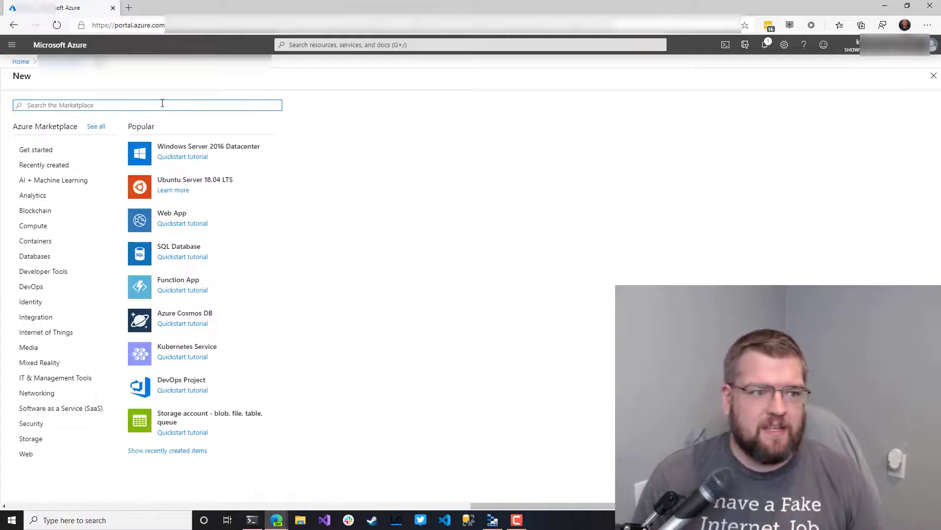
Search the Marketplace for 'logic' and begin creating a Logic App.
text(ogi)
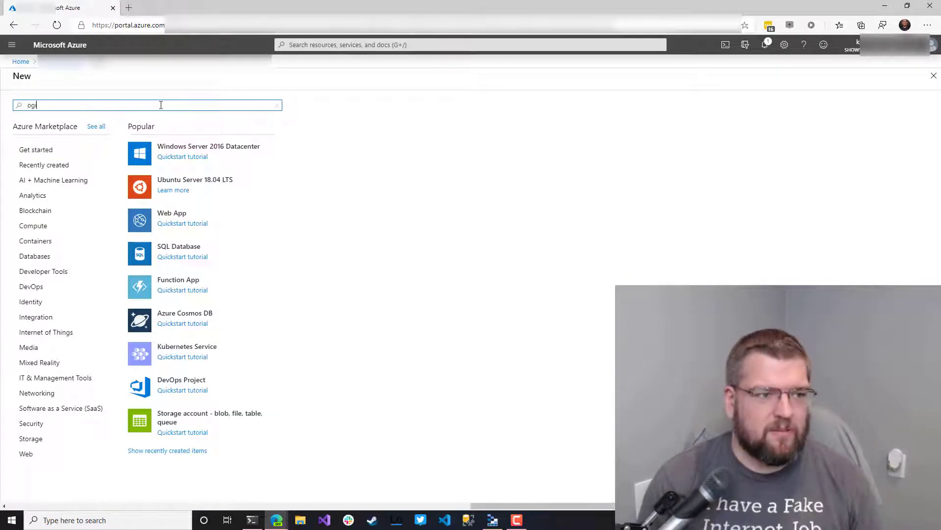
text(logic)
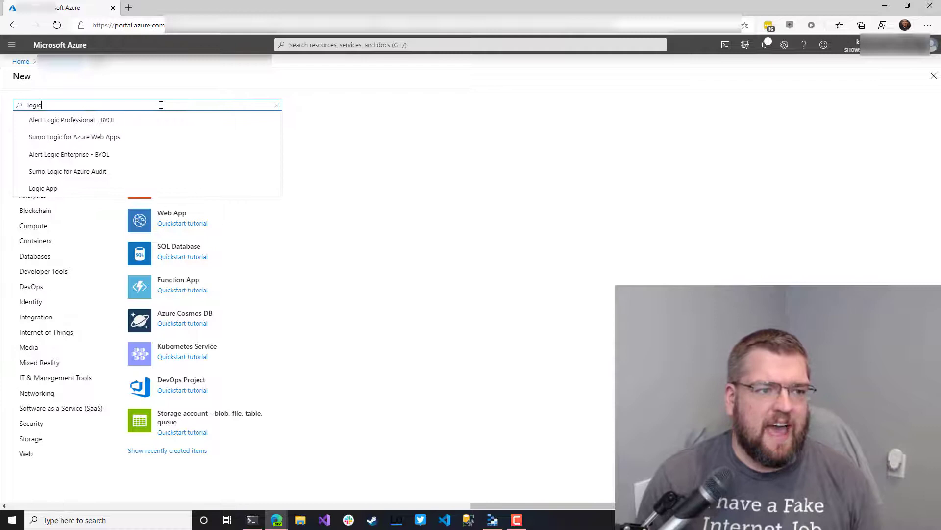
click(42, 188)
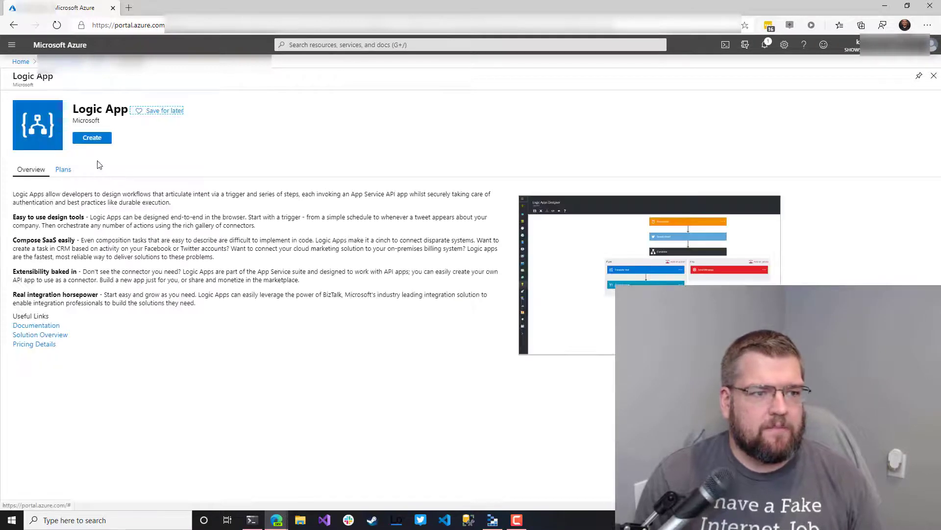
click(91, 137)
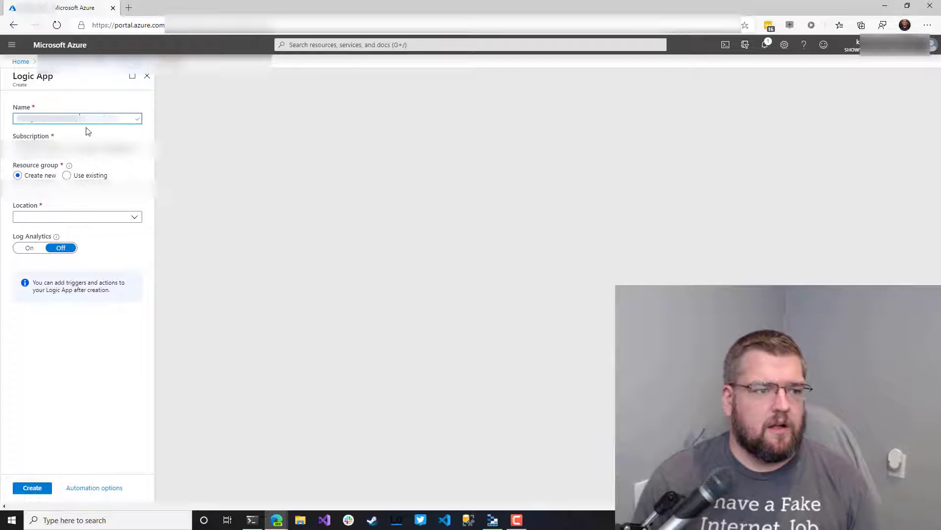
Create the Logic App in an existing resource group located in West US.
click(66, 174)
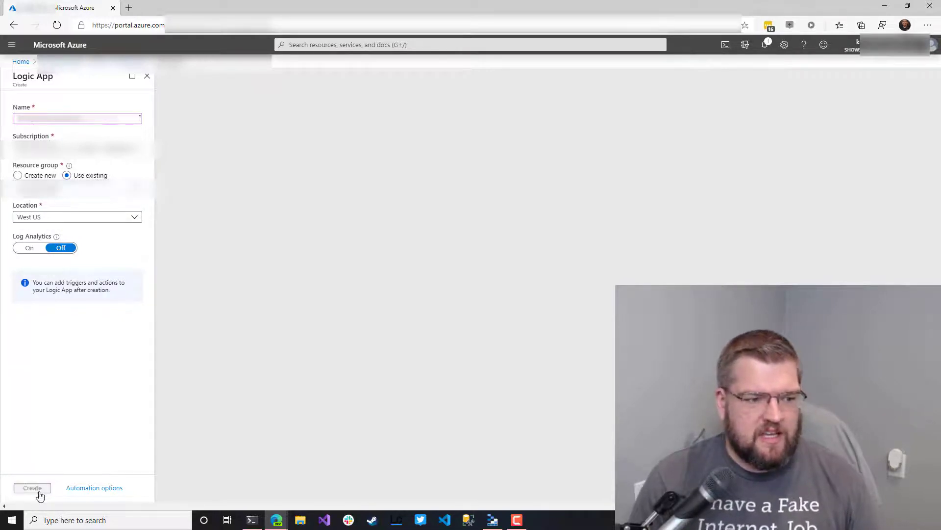
click(32, 487)
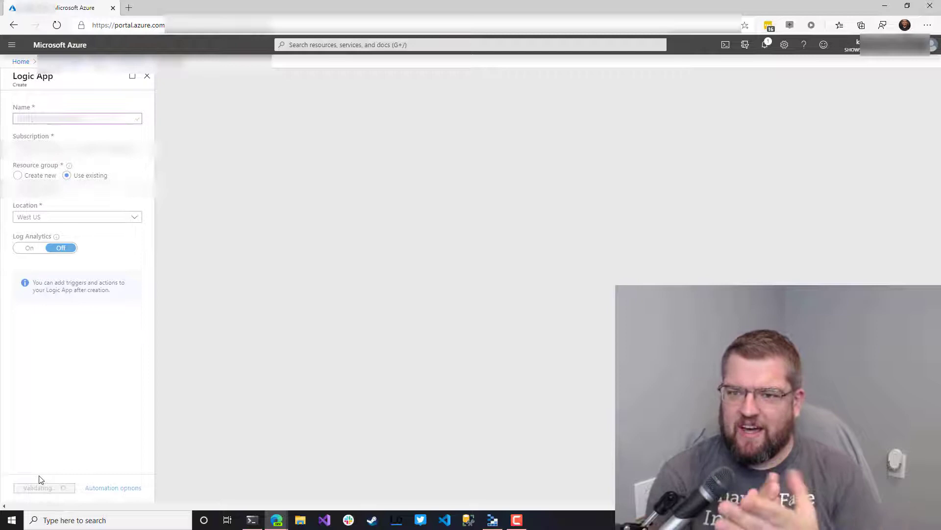
click(37, 487)
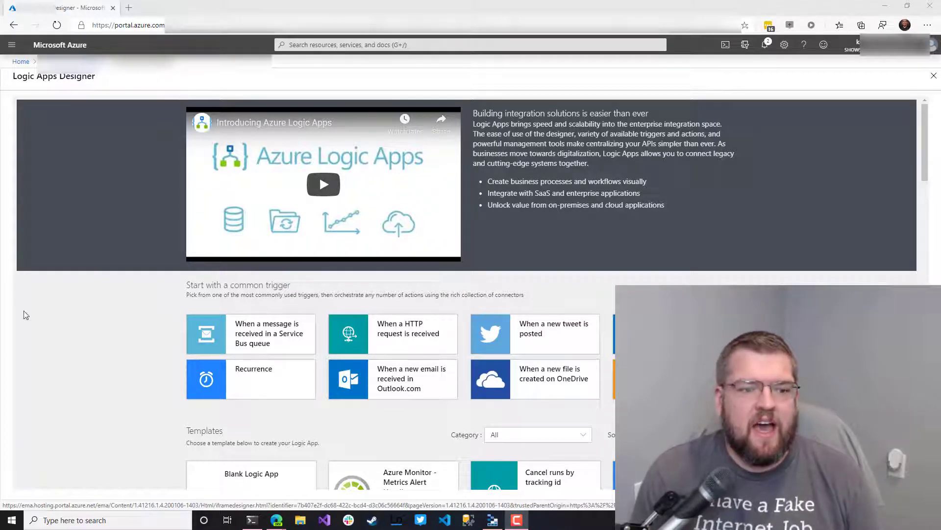
Scroll the designer start page down to the common triggers and templates.
scroll(down, 3)
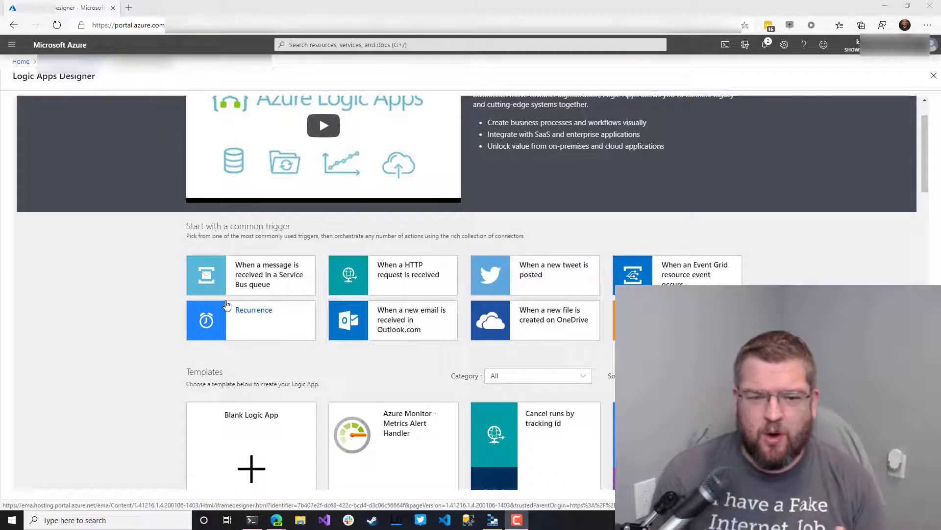
mouse_move(554, 268)
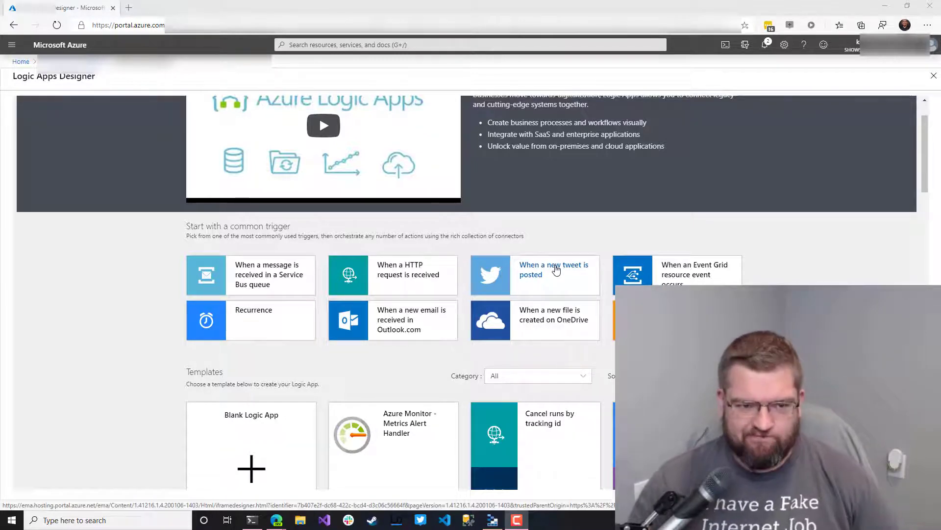
mouse_move(501, 286)
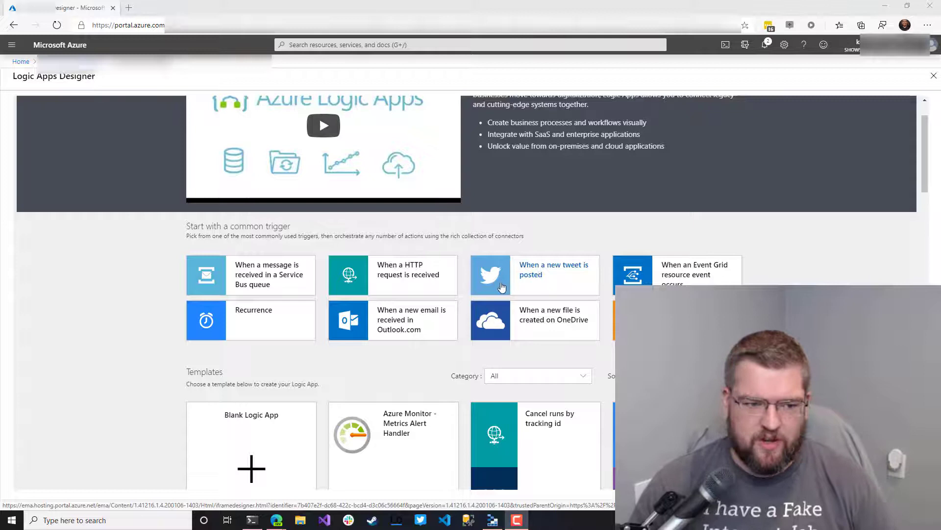
mouse_move(274, 339)
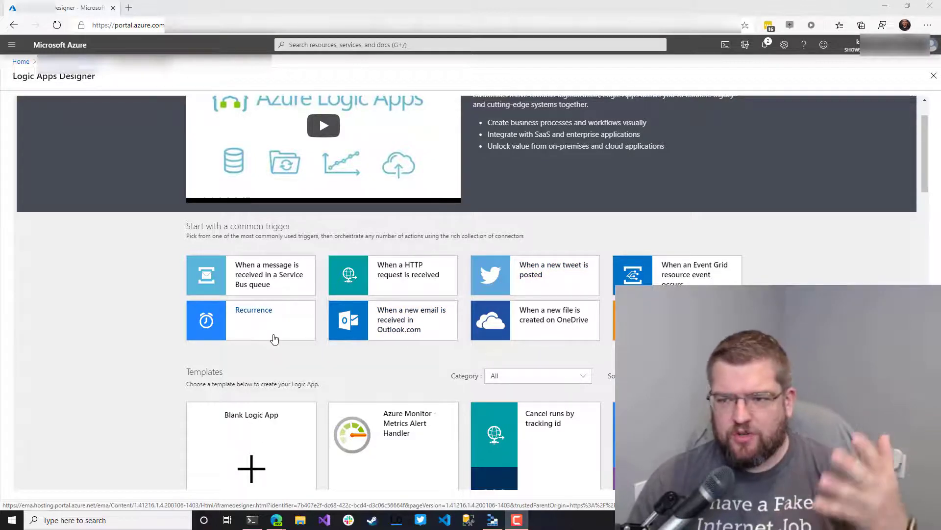
Add a Recurrence trigger running every 1 week on Sunday.
click(253, 308)
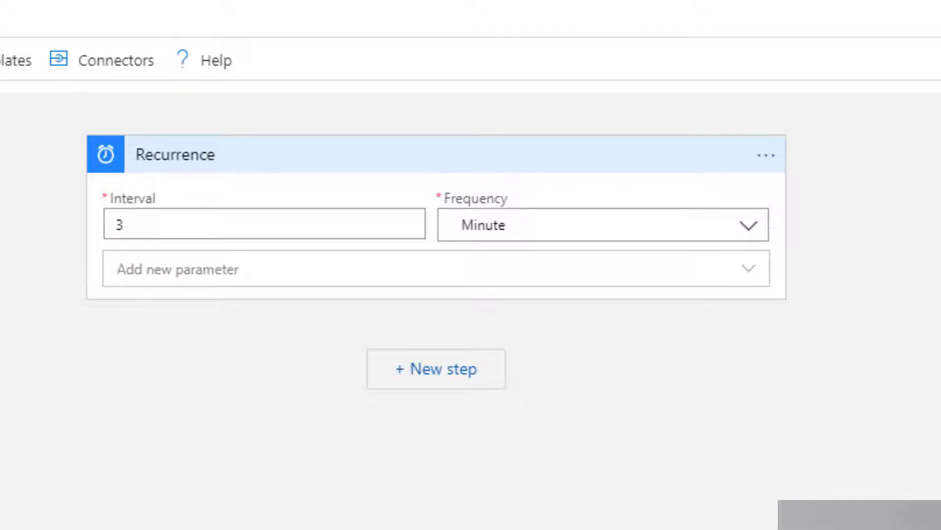
click(600, 225)
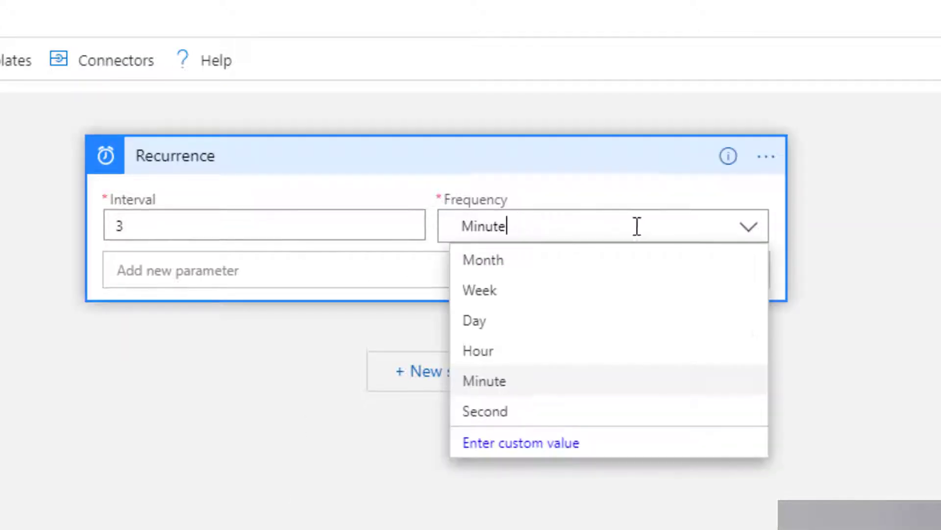
click(479, 290)
text(1)
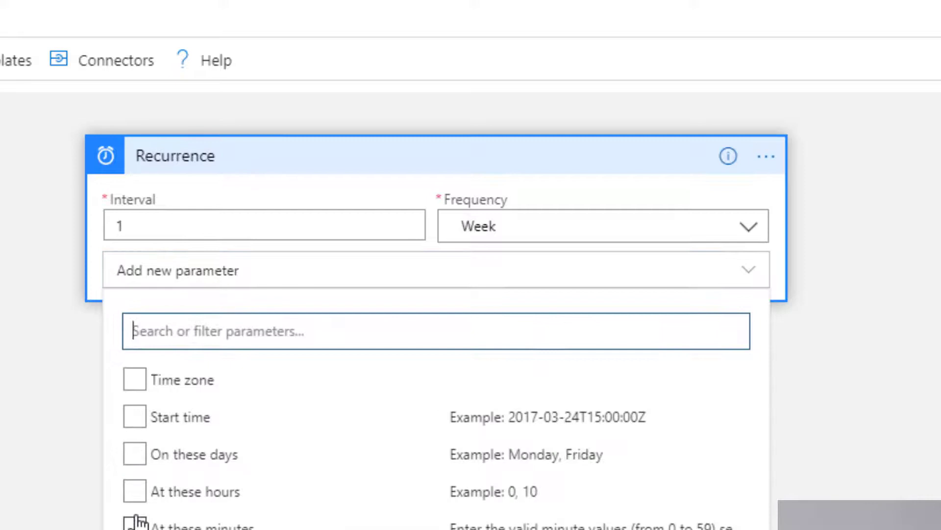
click(134, 454)
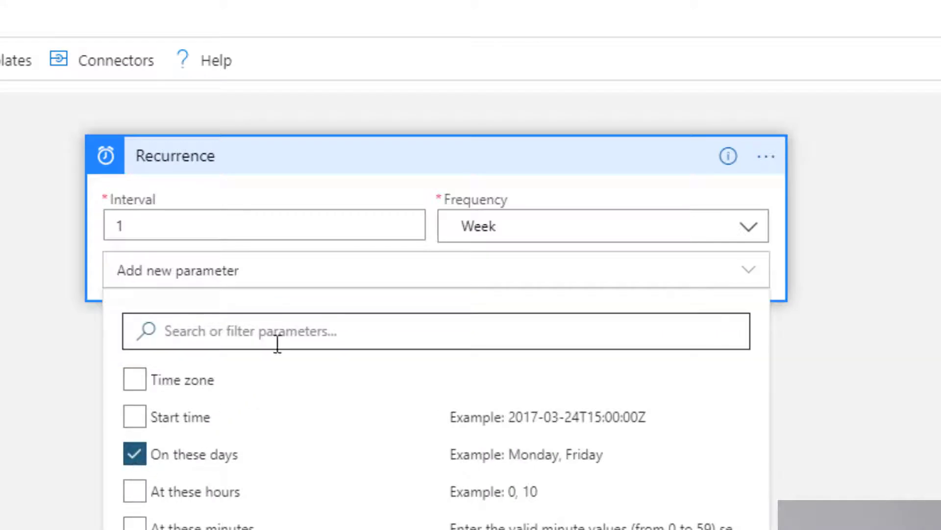
click(135, 453)
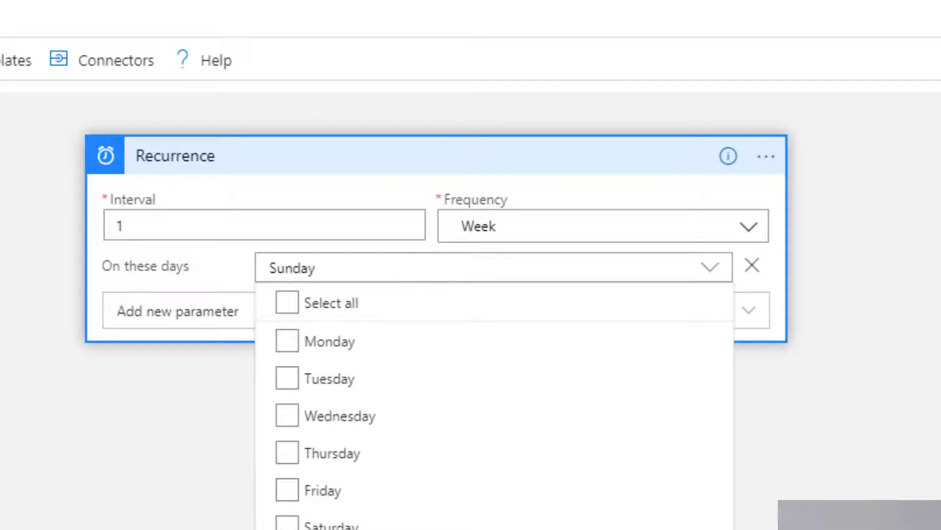
click(215, 459)
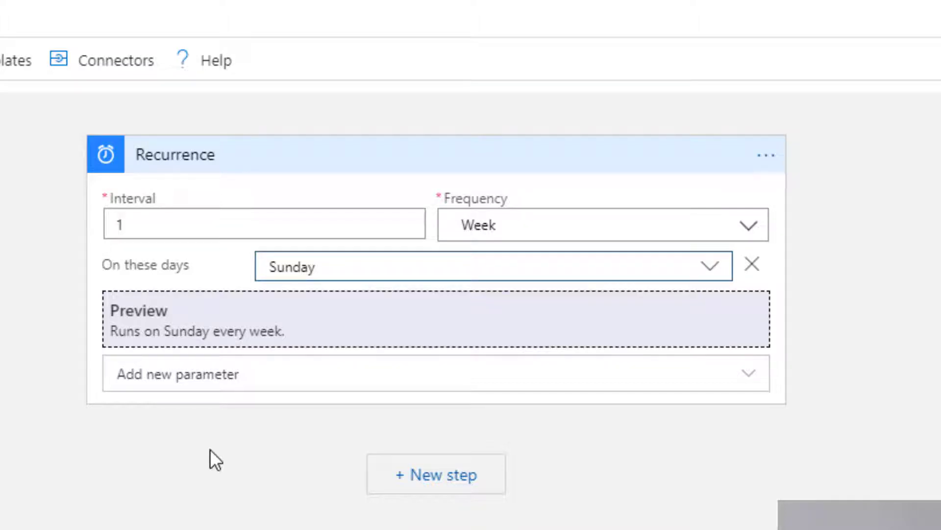
mouse_move(390, 481)
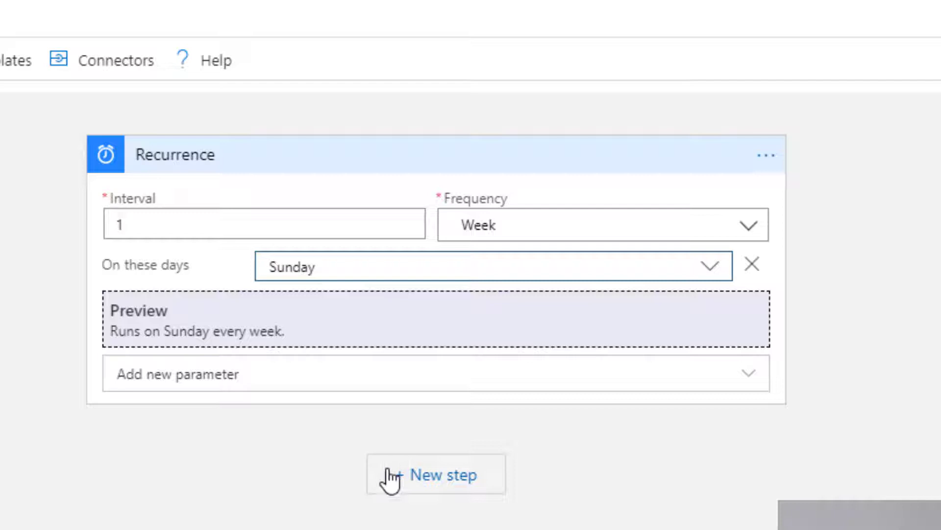
Add a new step and browse Azure Blob Storage actions down to List blobs.
click(443, 473)
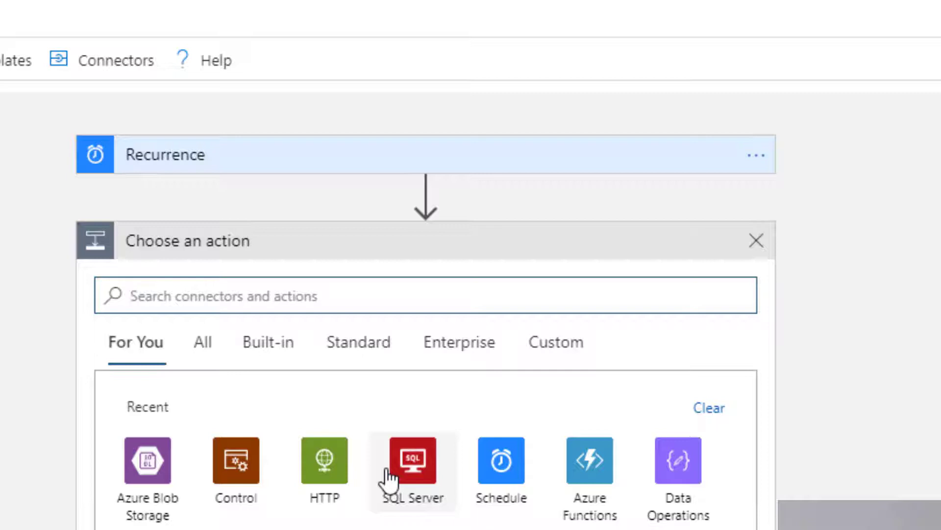
click(147, 460)
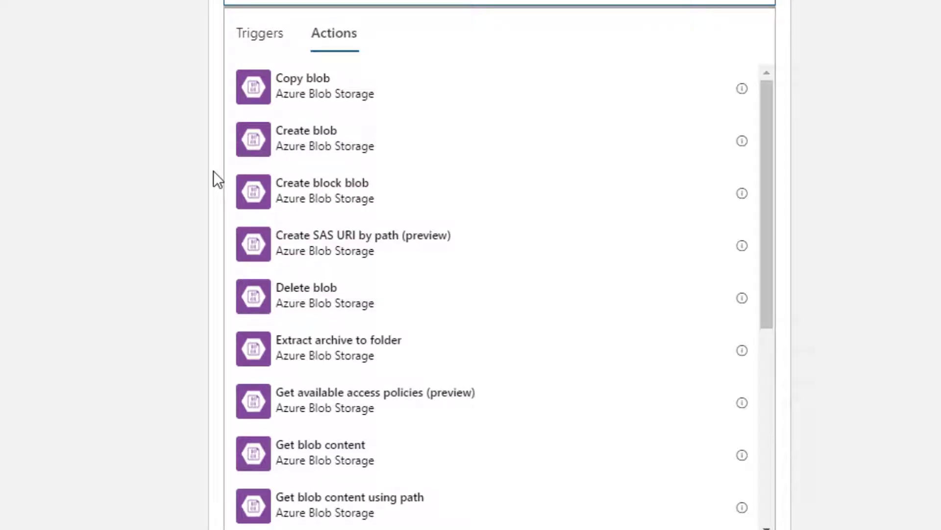
scroll(down, 3)
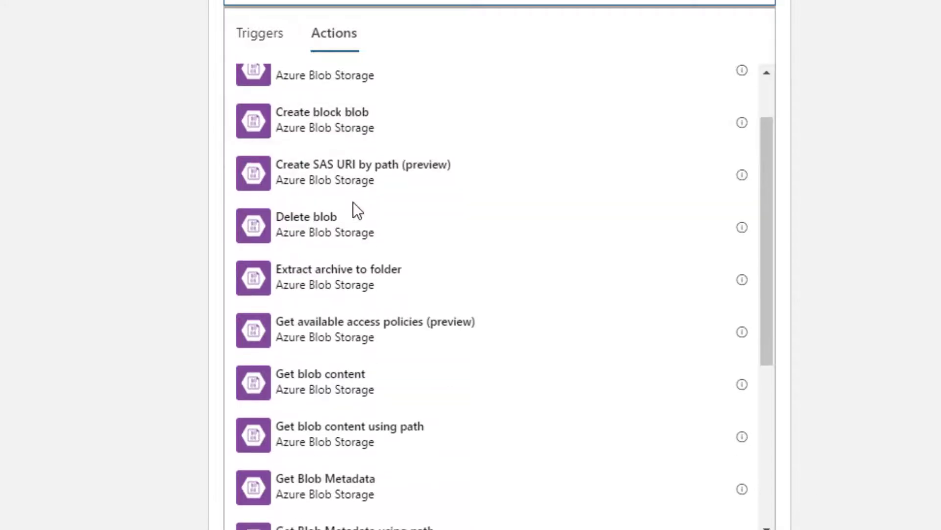
scroll(down, 3)
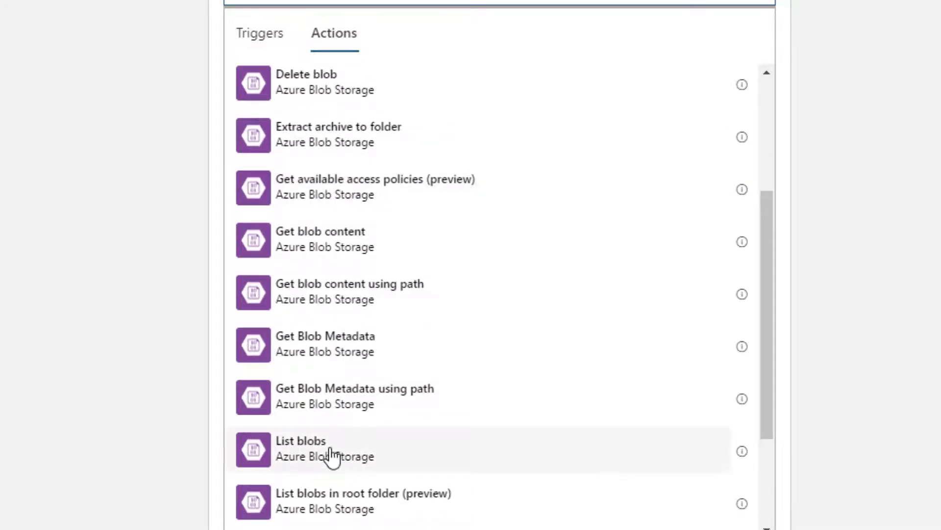
mouse_move(318, 448)
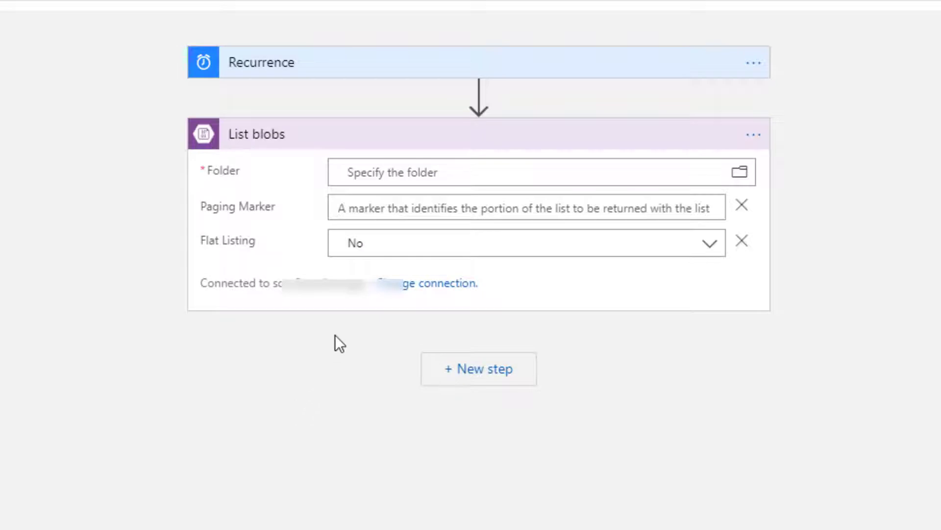
mouse_move(421, 174)
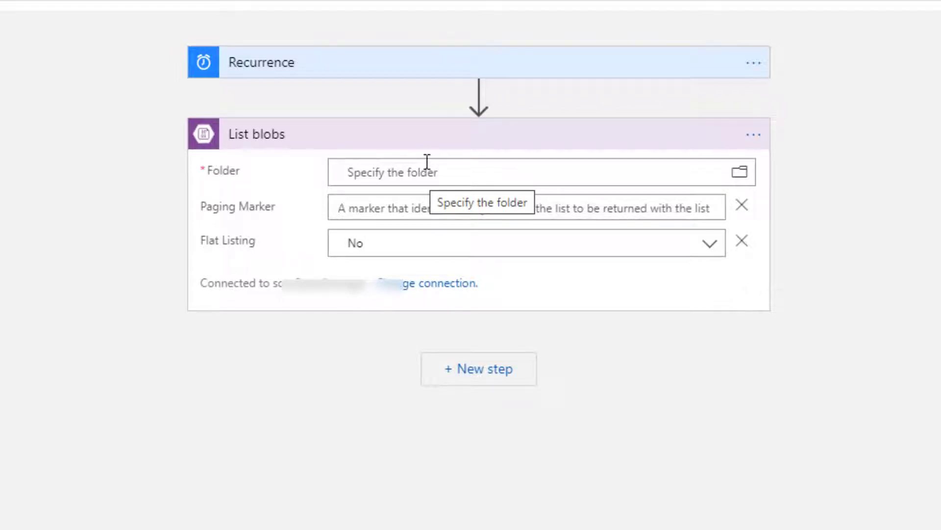
mouse_move(217, 283)
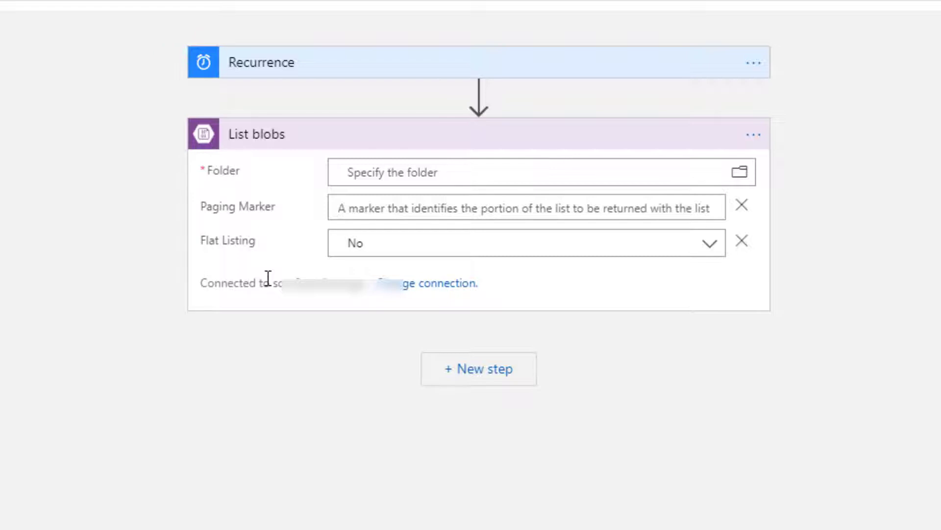
mouse_move(340, 237)
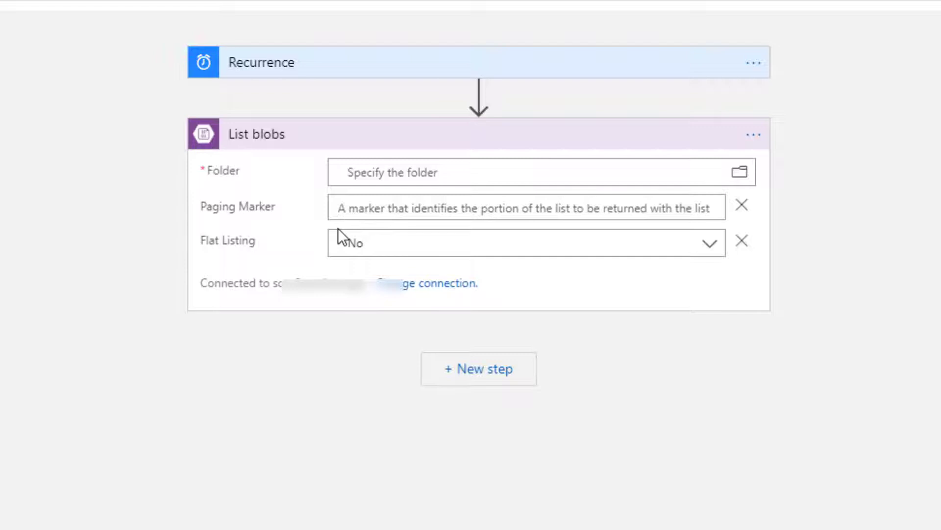
mouse_move(617, 154)
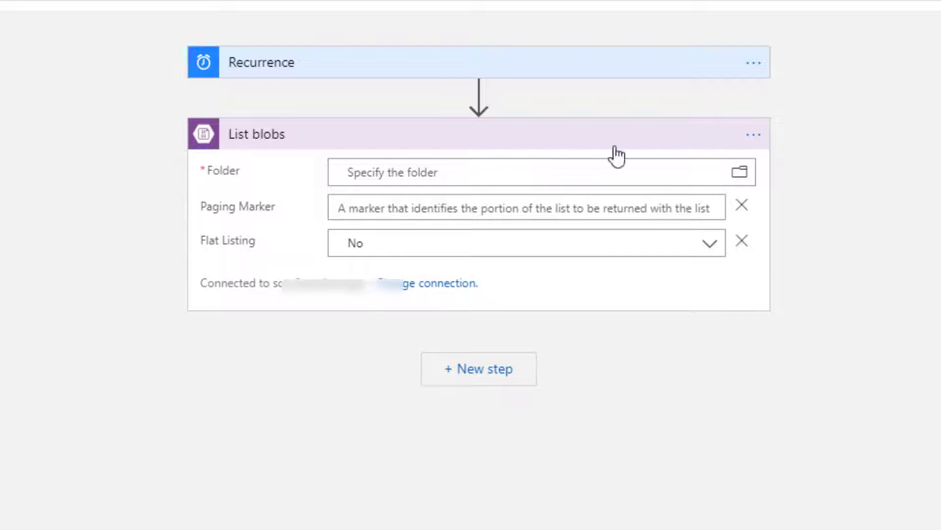
mouse_move(739, 172)
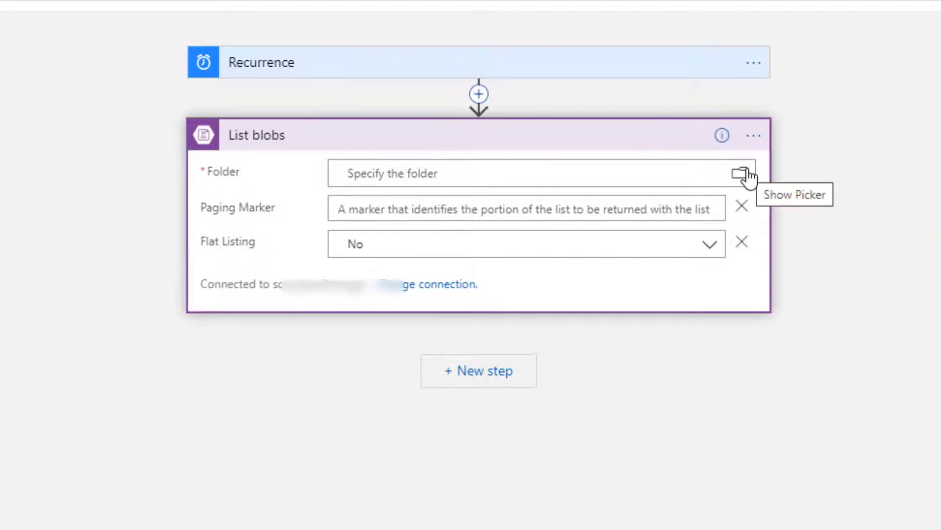
Point List blobs at the /exports container with Flat Listing set to Yes, then add a next step.
click(742, 173)
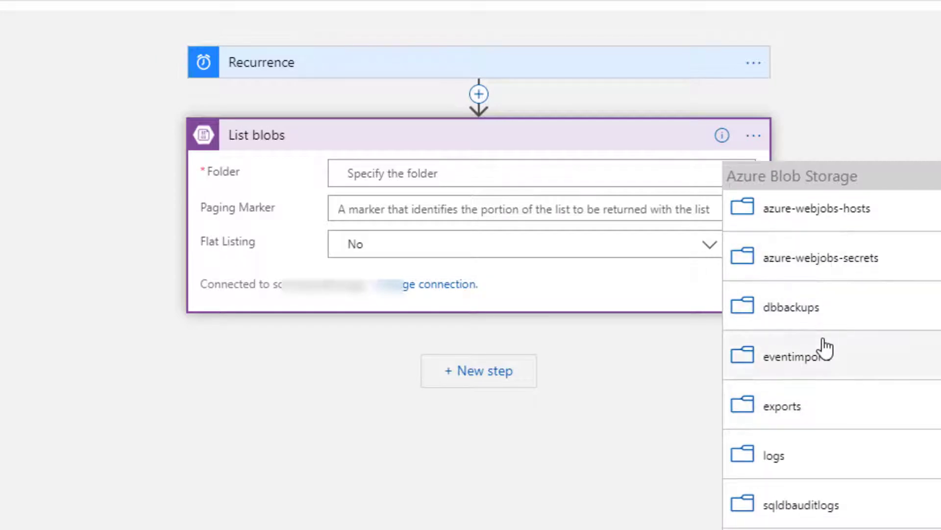
click(782, 405)
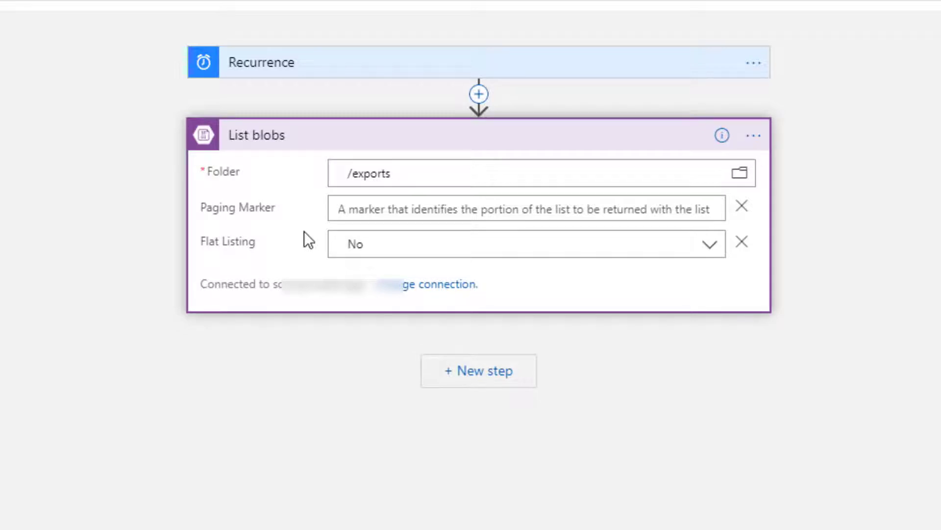
click(708, 244)
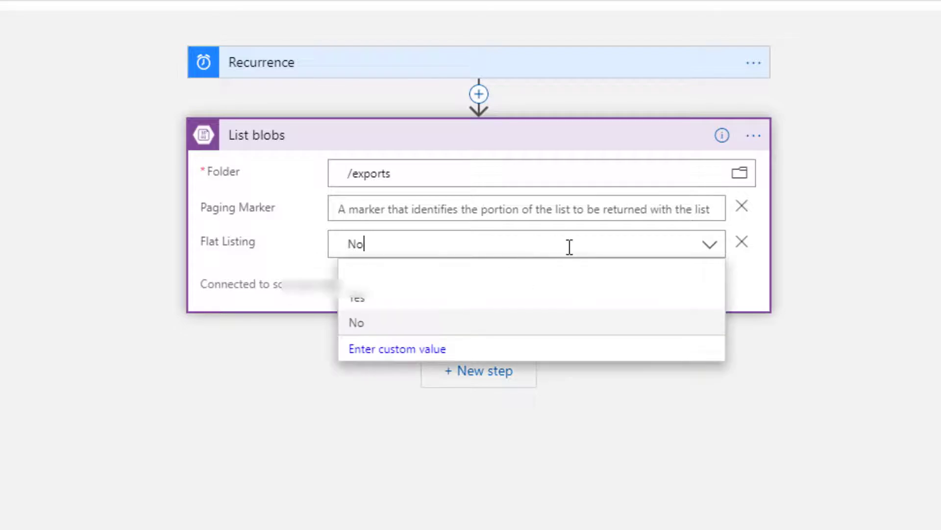
click(356, 297)
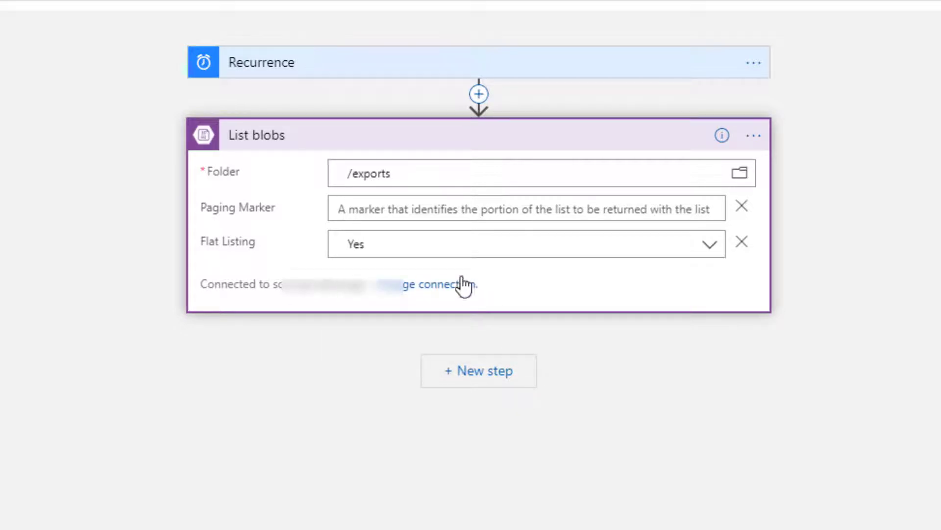
mouse_move(474, 366)
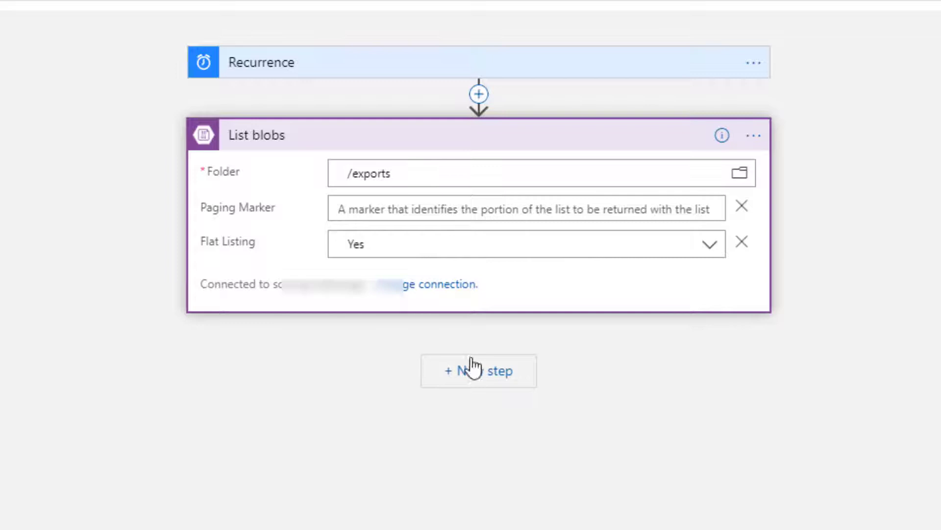
click(478, 370)
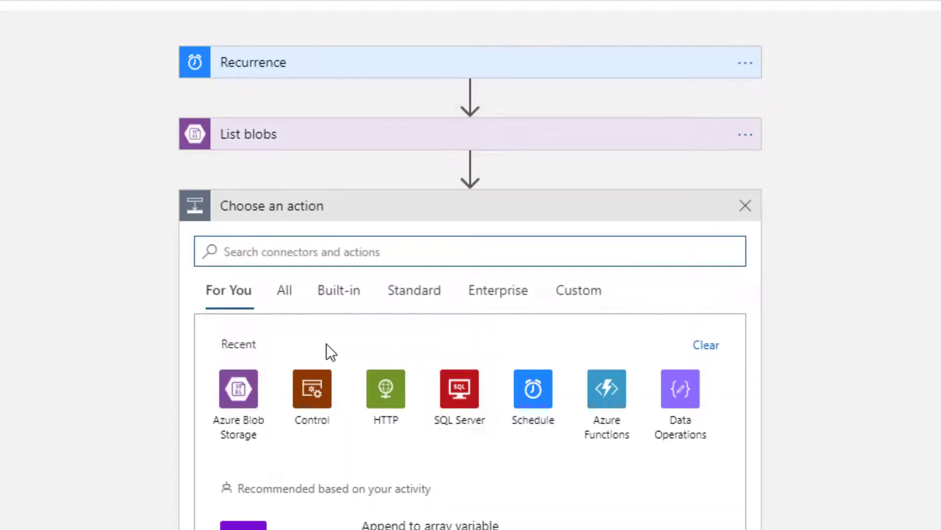
mouse_move(348, 182)
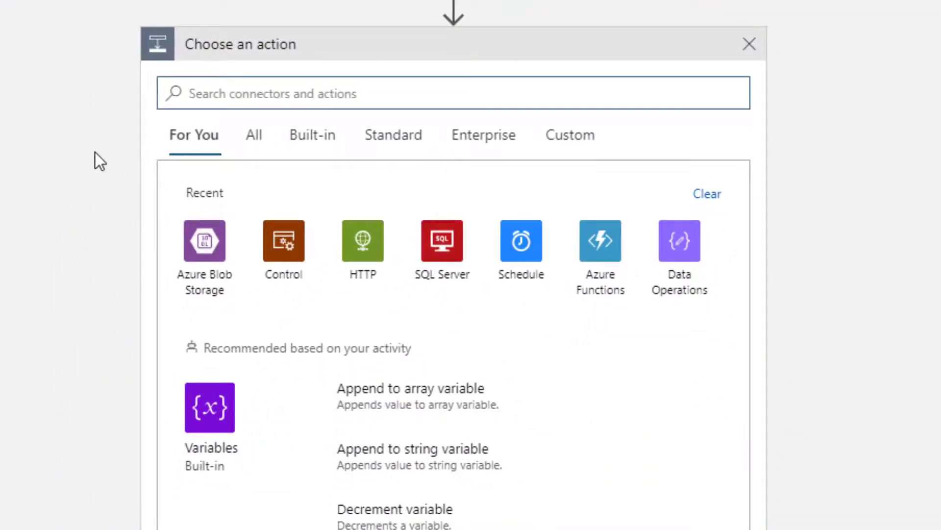
Choose Control > Condition as the new step, giving If true and If false branches.
scroll(down, 3)
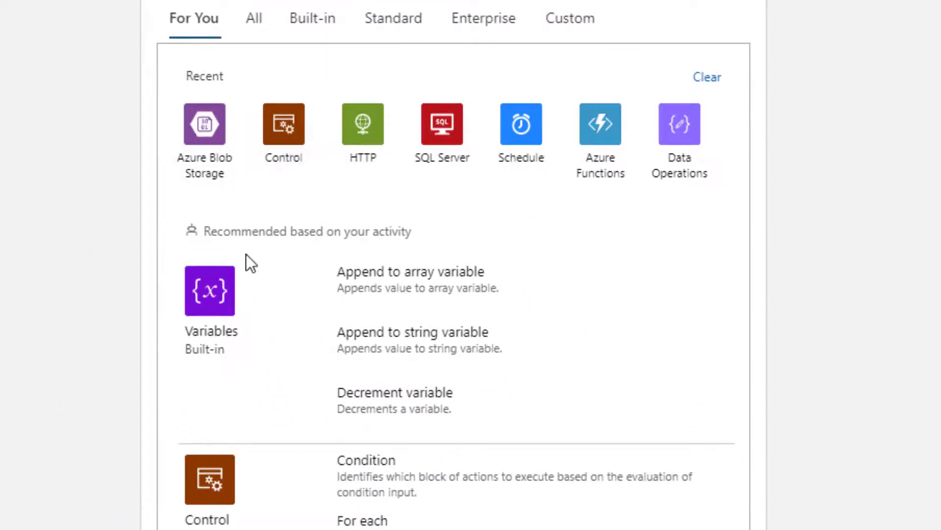
scroll(down, 3)
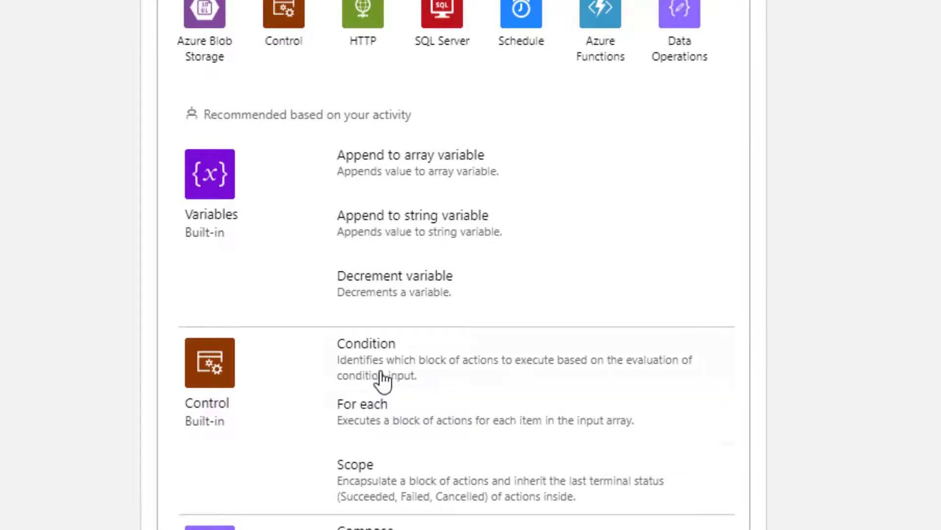
click(366, 343)
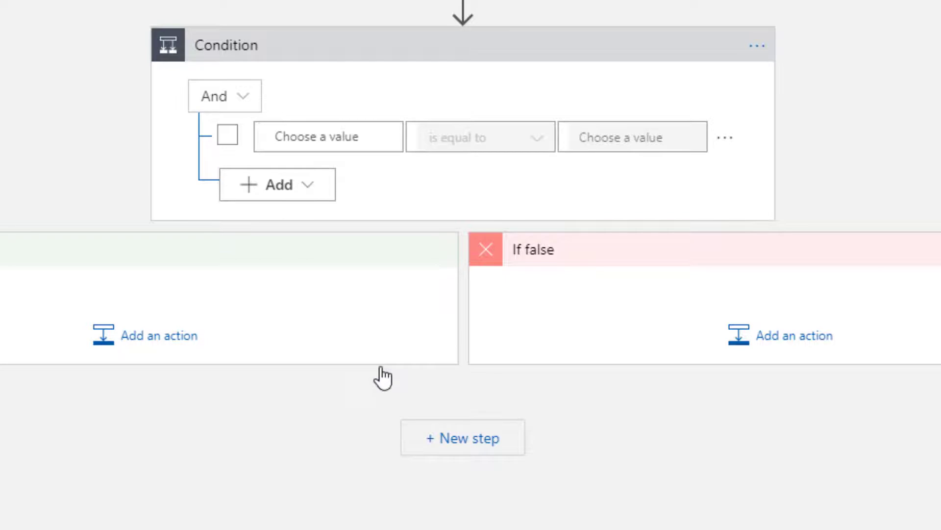
mouse_move(383, 347)
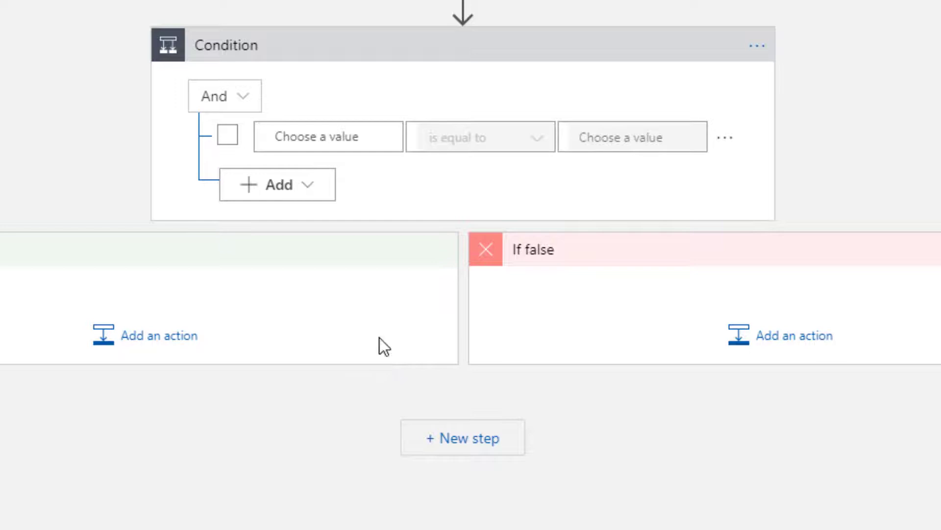
Use LastModified from Dynamic content as the condition's tested value, wrapping it in a For each loop.
click(327, 137)
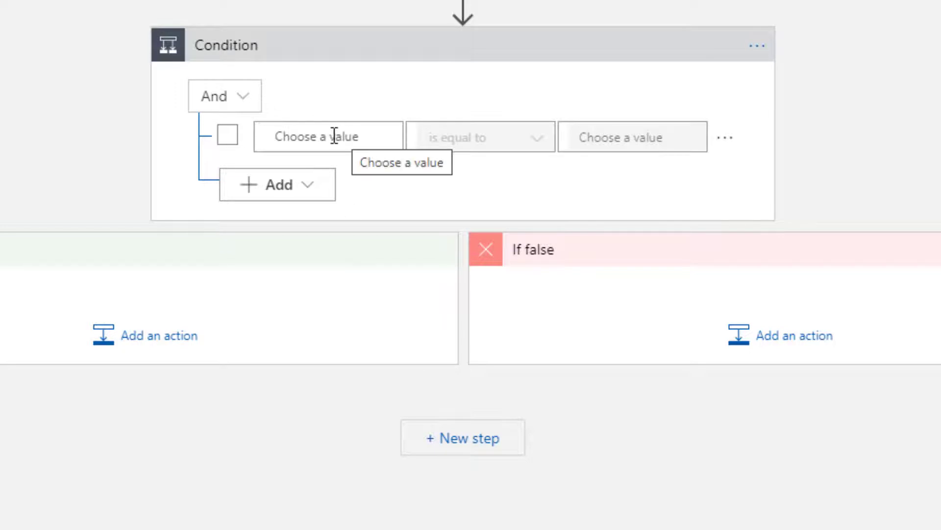
click(328, 137)
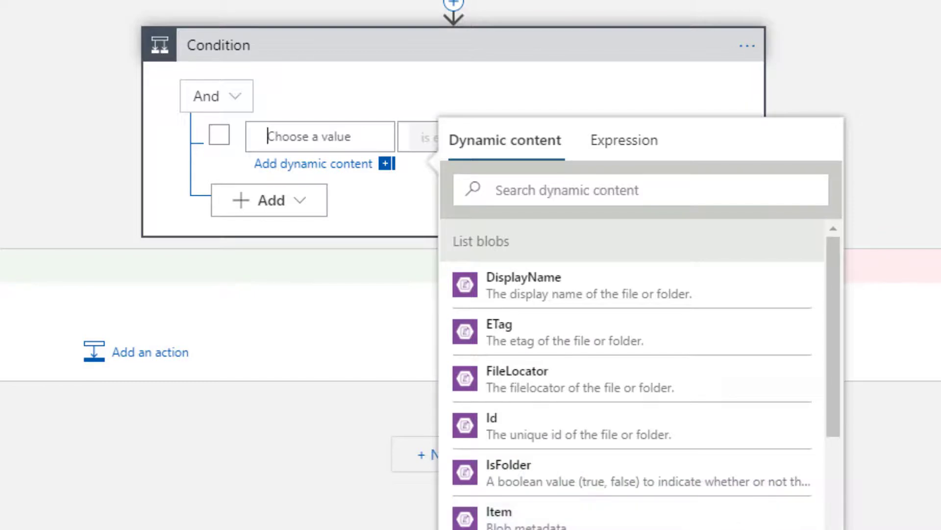
scroll(down, 3)
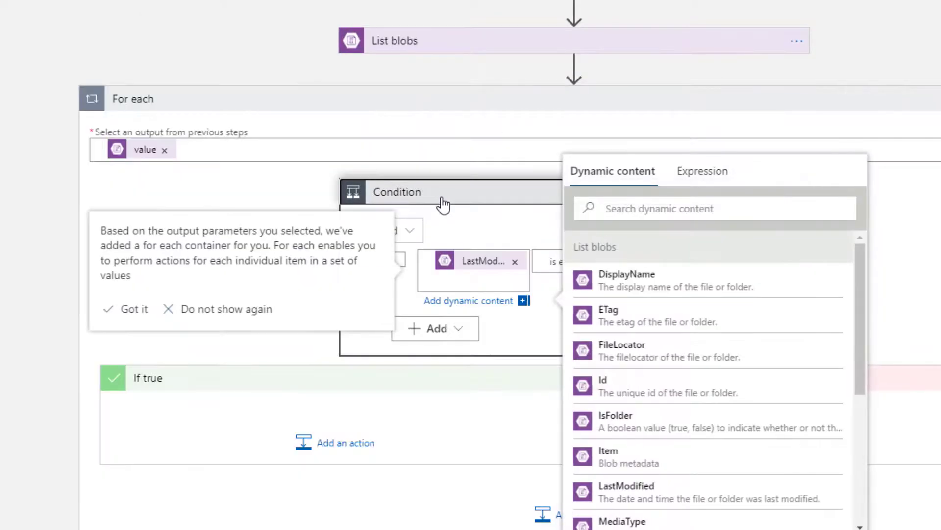
mouse_move(388, 198)
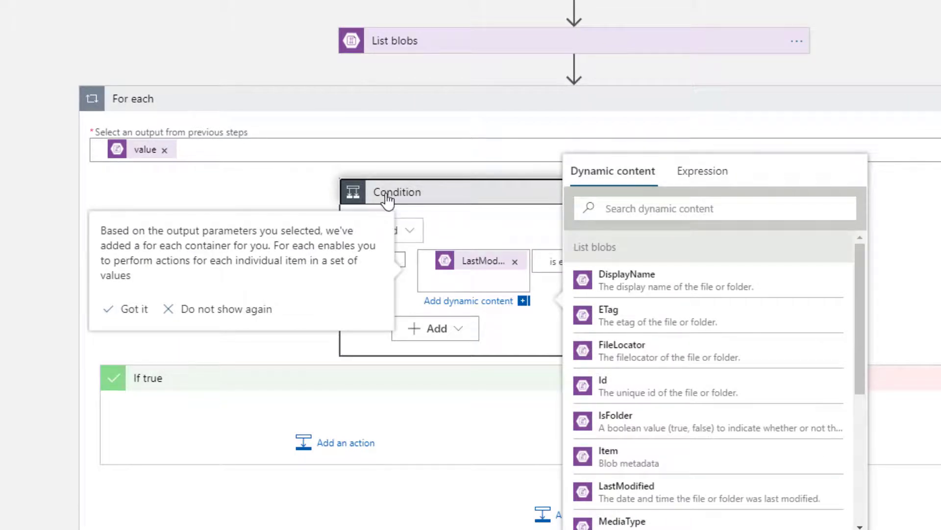
mouse_move(368, 203)
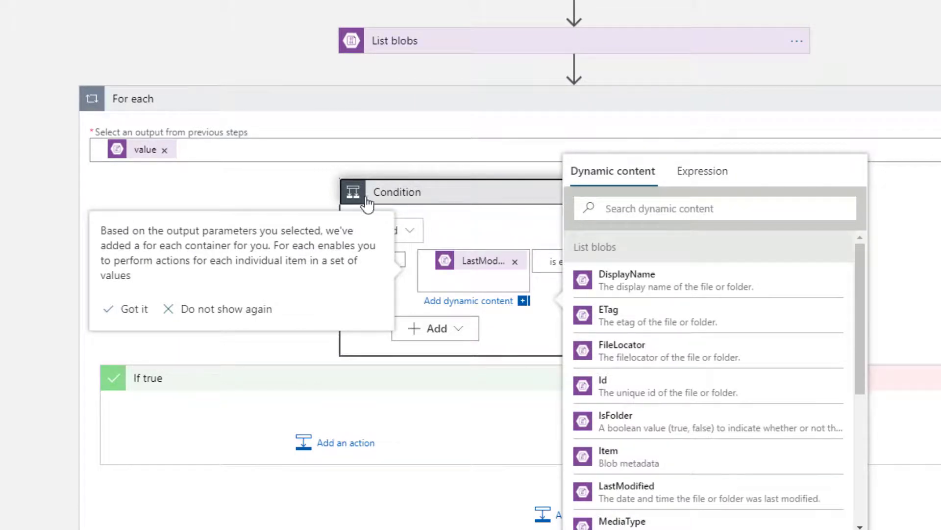
mouse_move(157, 252)
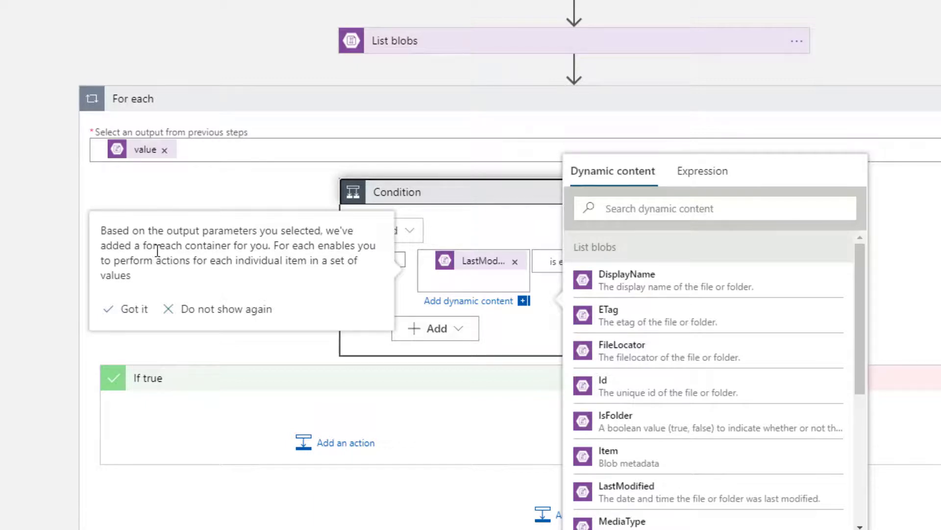
mouse_move(294, 263)
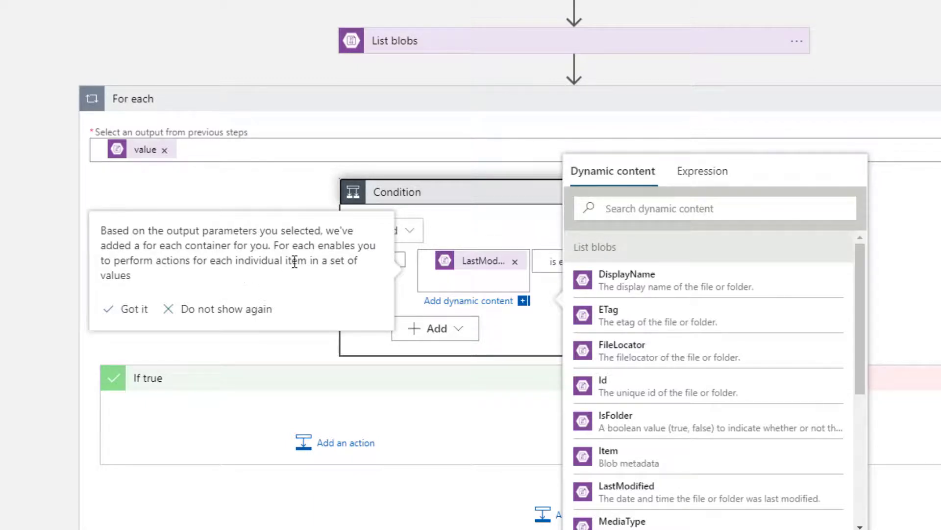
mouse_move(478, 255)
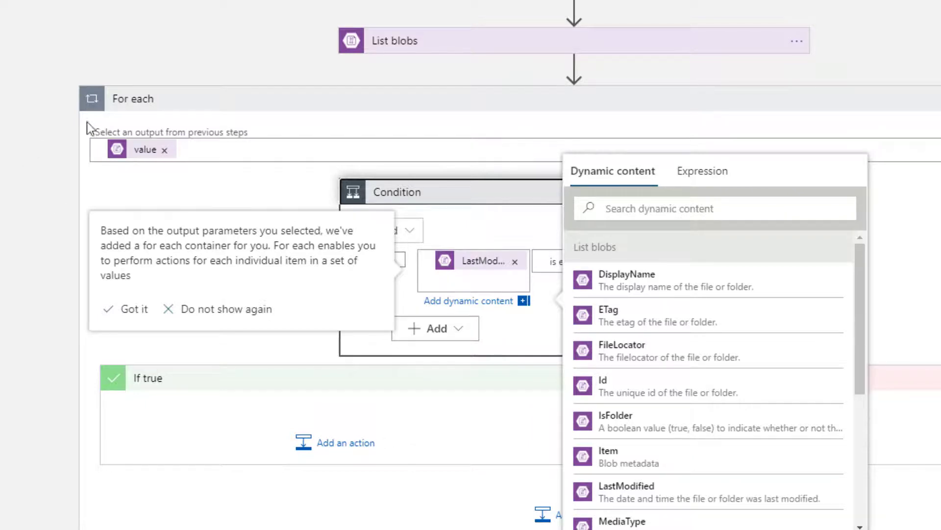
mouse_move(111, 116)
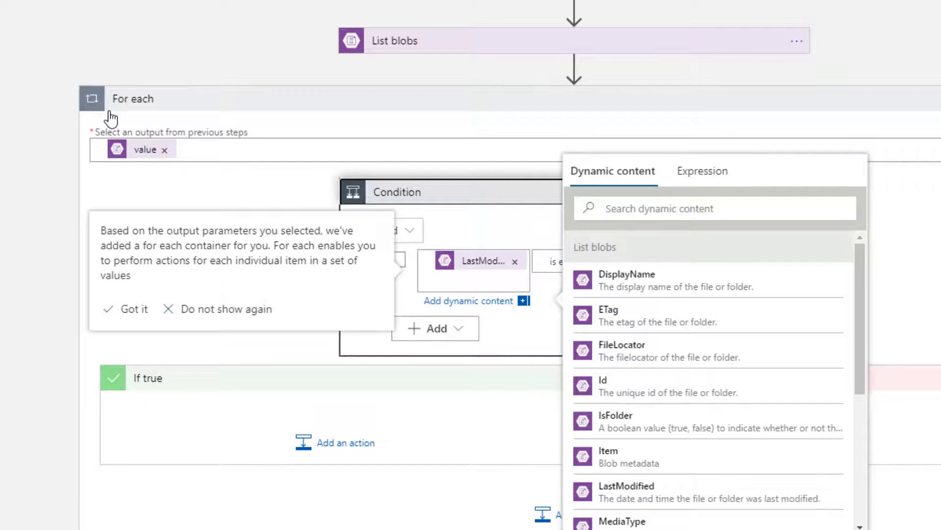
mouse_move(402, 277)
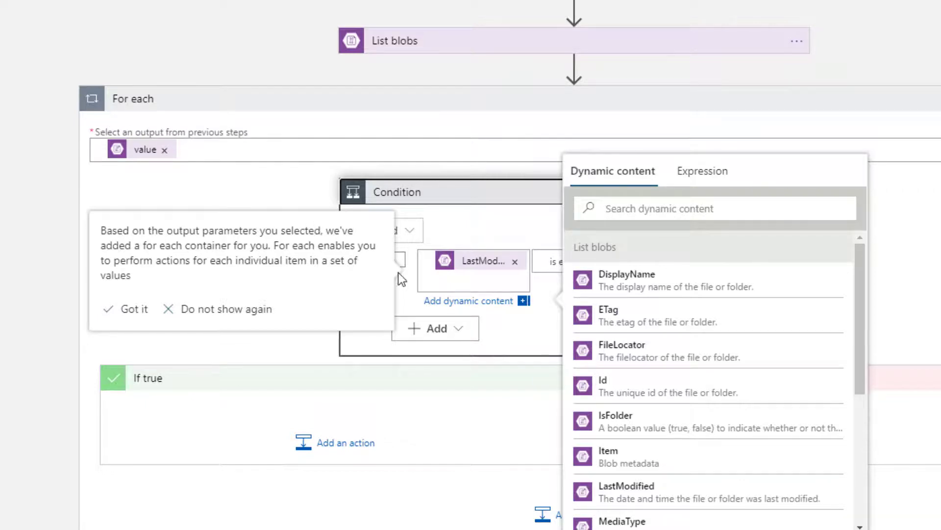
click(134, 308)
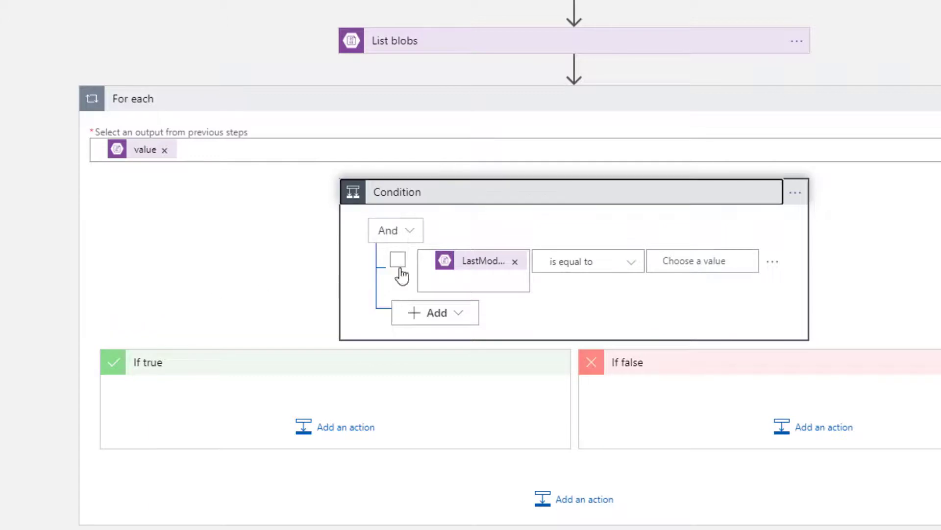
Change the comparison to 'is less than' and start an expression for the right-hand value.
click(588, 260)
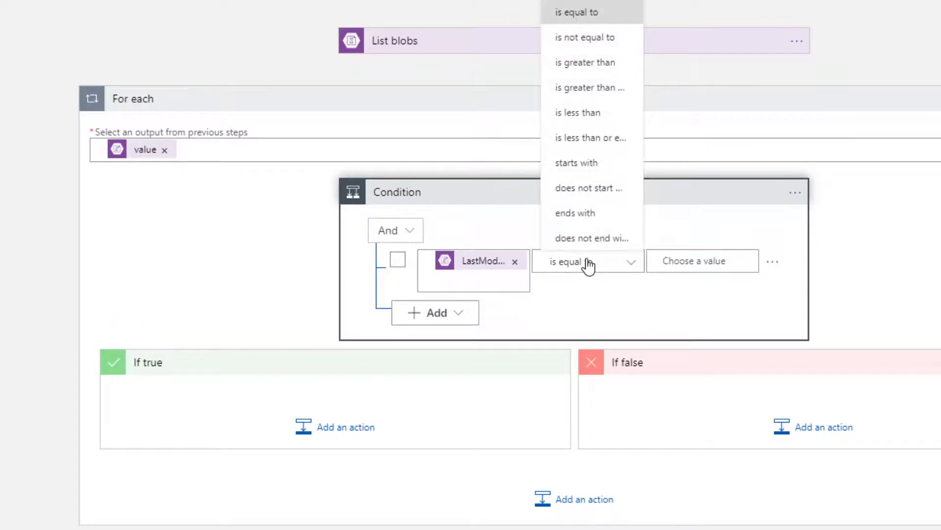
mouse_move(594, 127)
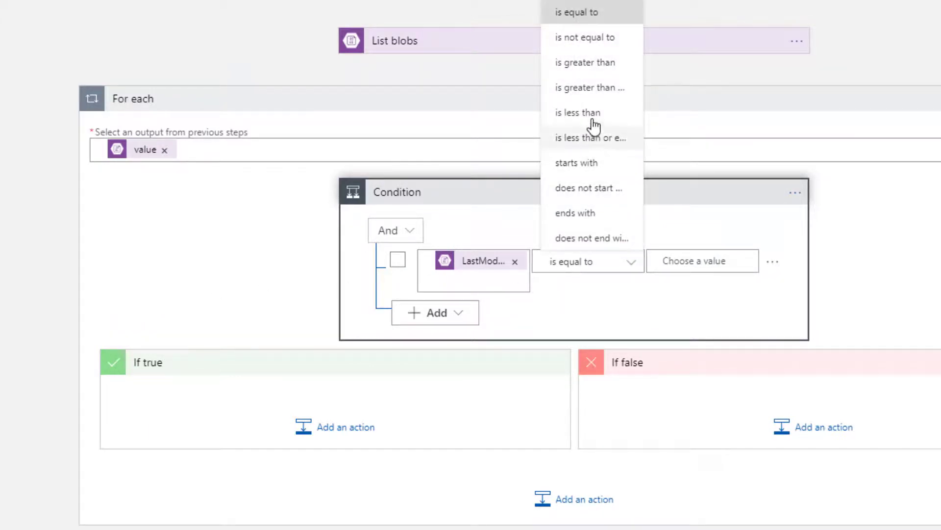
click(576, 112)
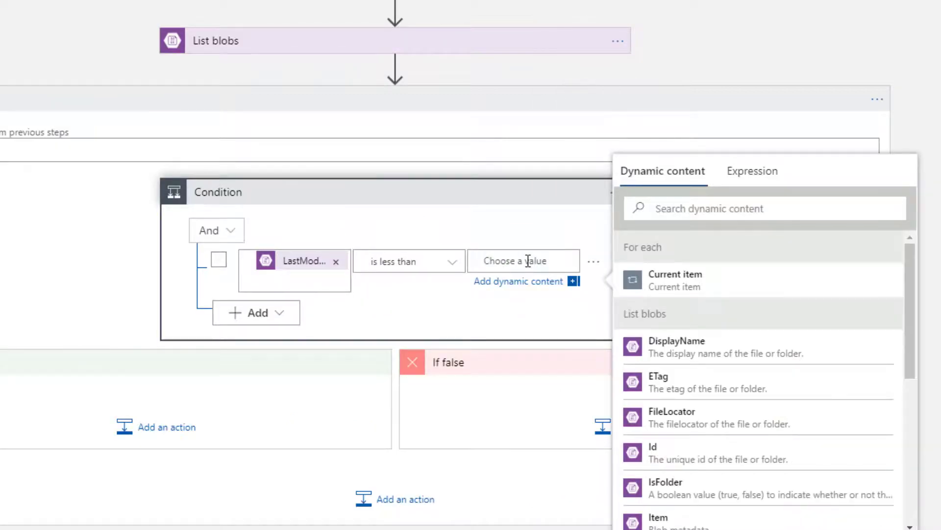
click(522, 261)
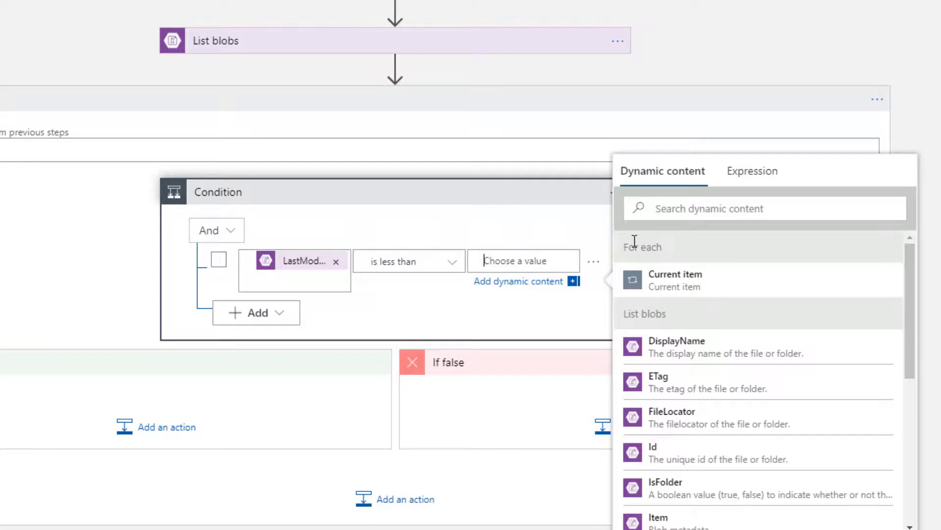
click(752, 171)
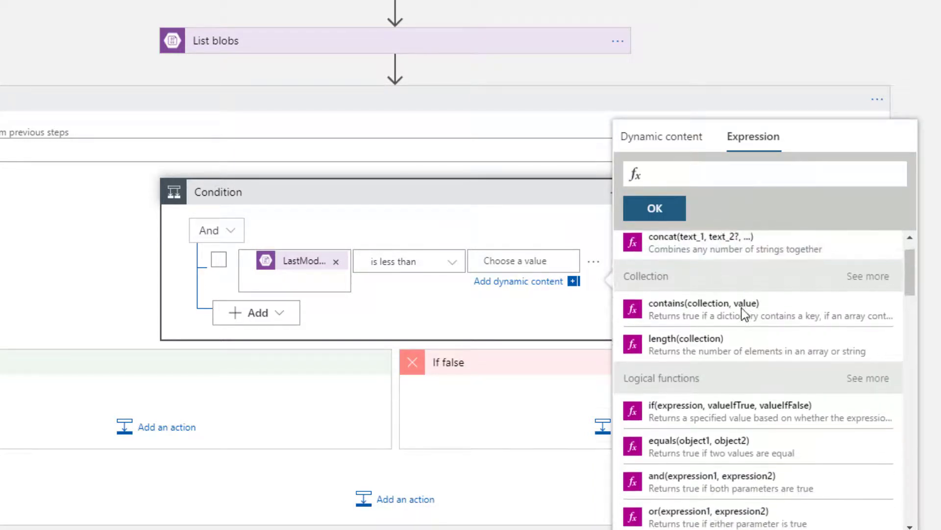
Set the comparison value to the expression addDays(utcNow(), -14) so LastModified is tested against 14 days ago.
scroll(down, 3)
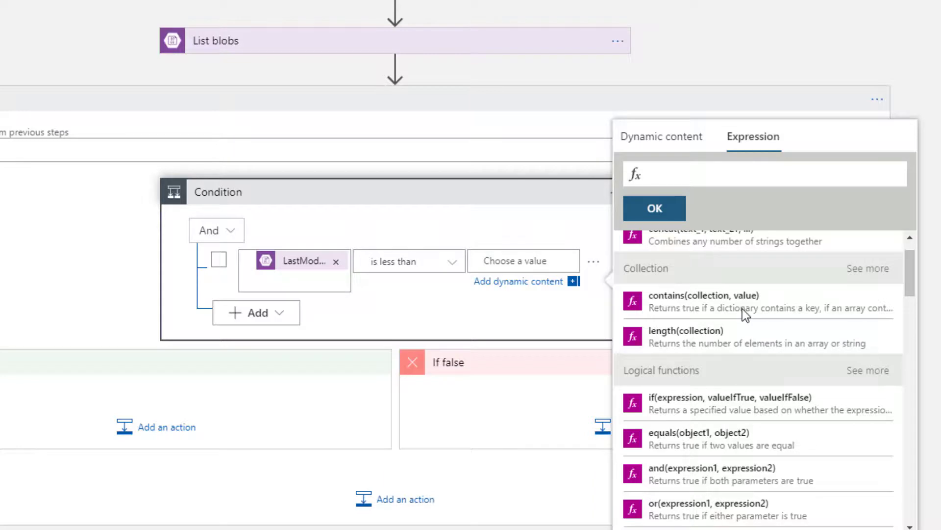
scroll(down, 3)
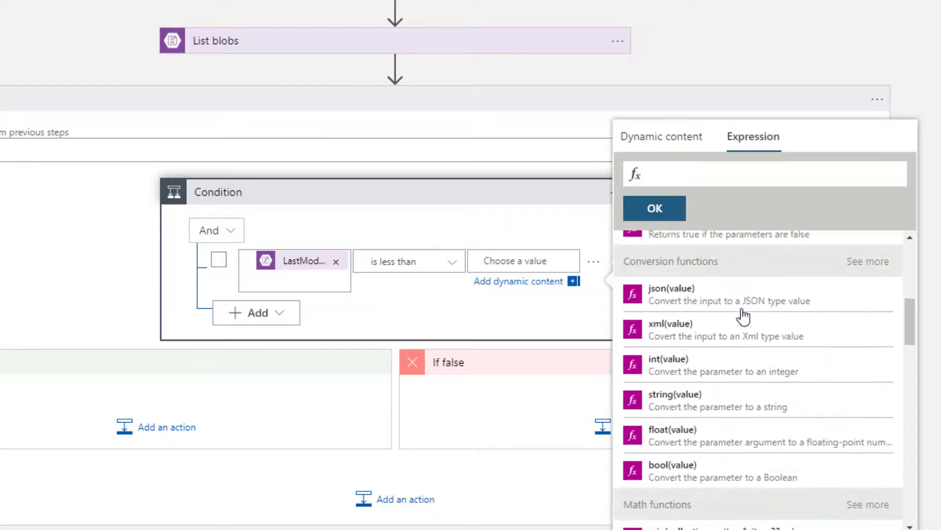
scroll(down, 3)
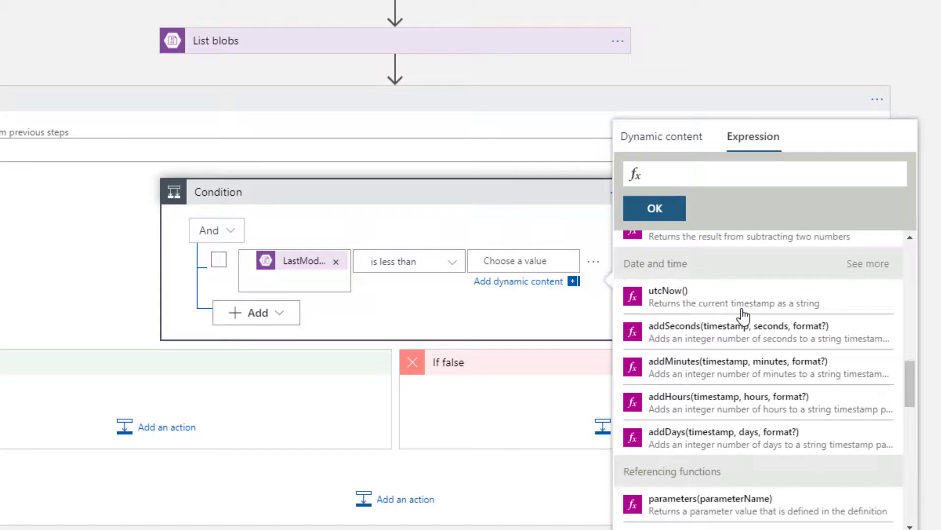
mouse_move(689, 414)
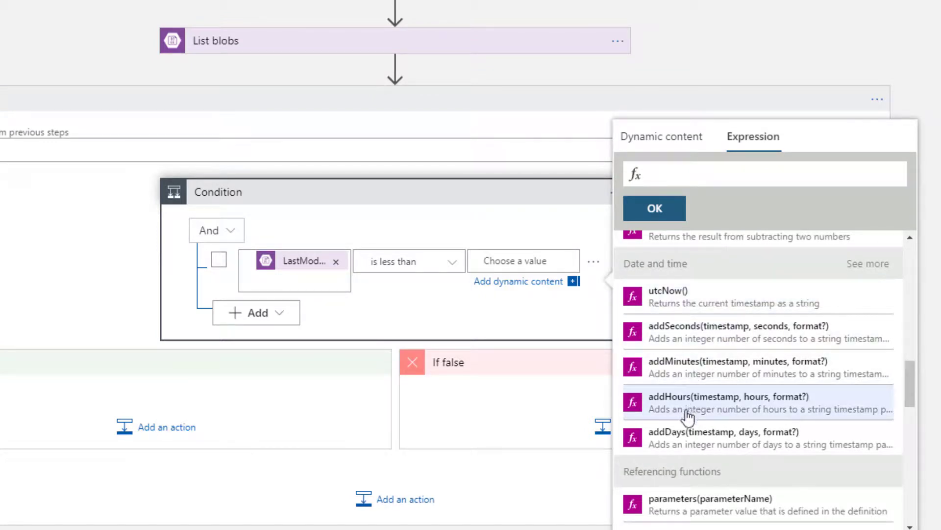
mouse_move(674, 441)
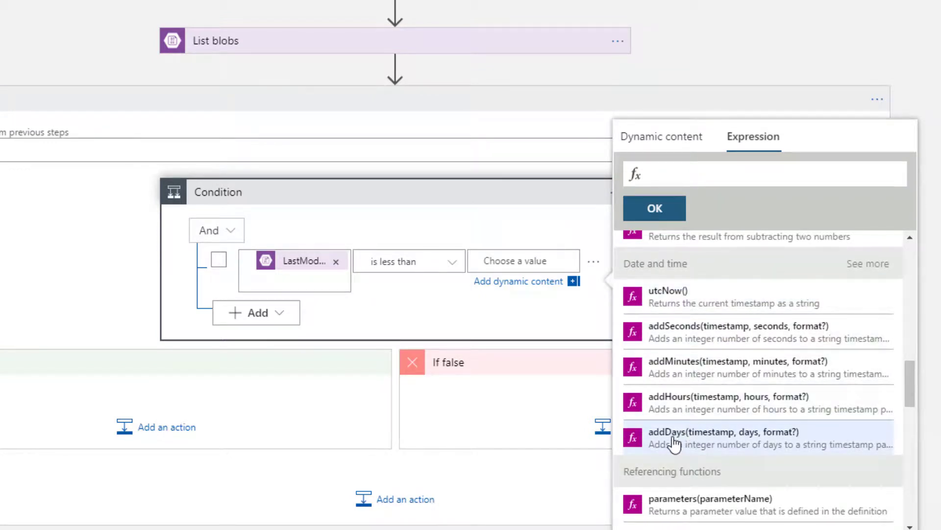
click(723, 437)
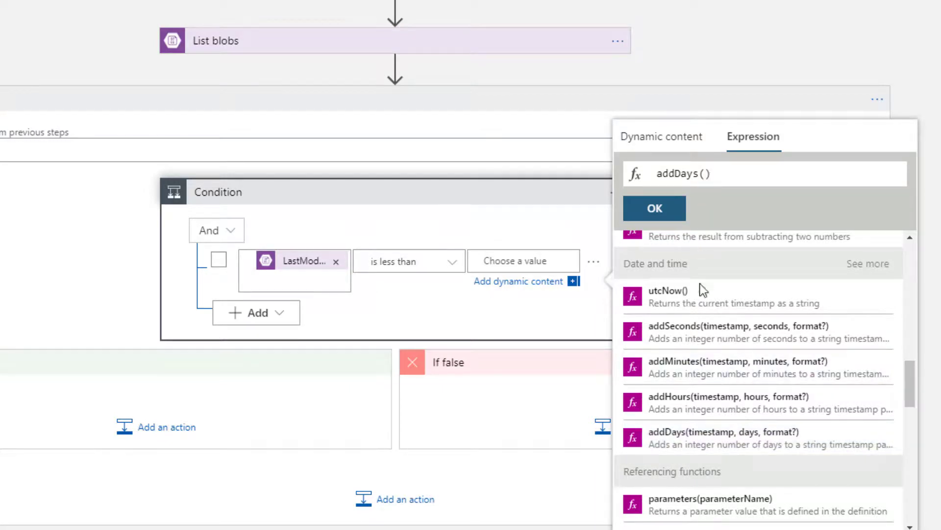
click(667, 290)
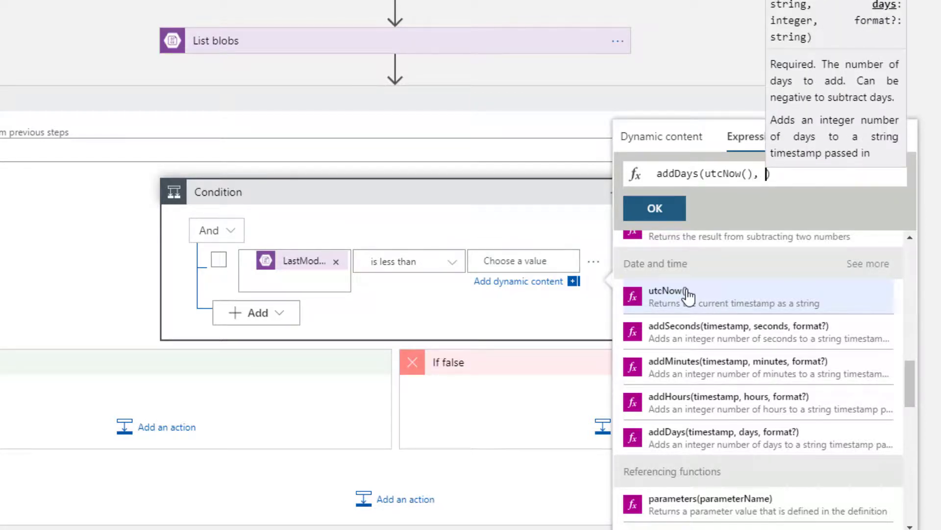
text(-14)
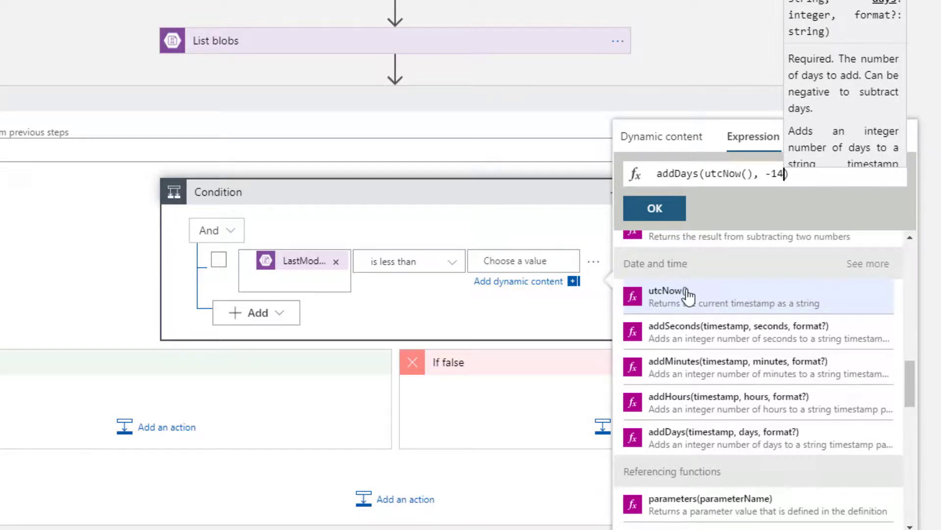
mouse_move(486, 282)
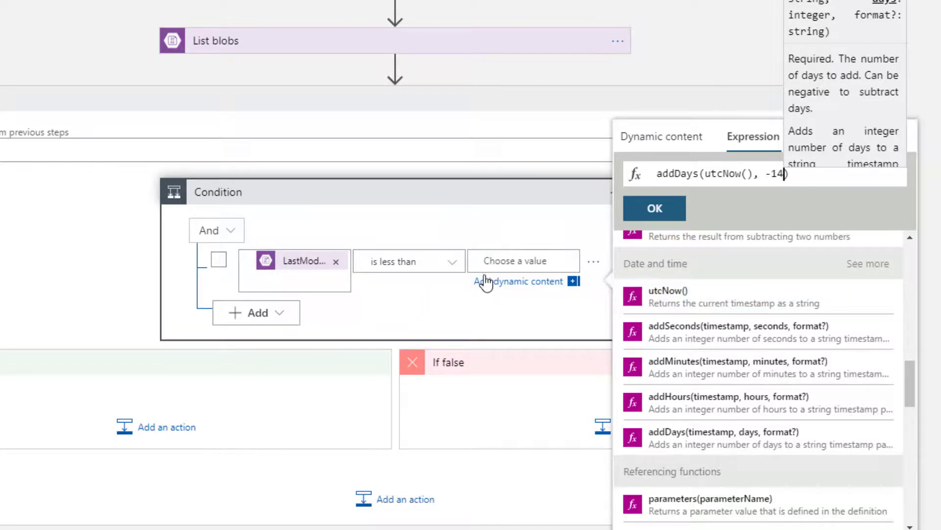
mouse_move(306, 260)
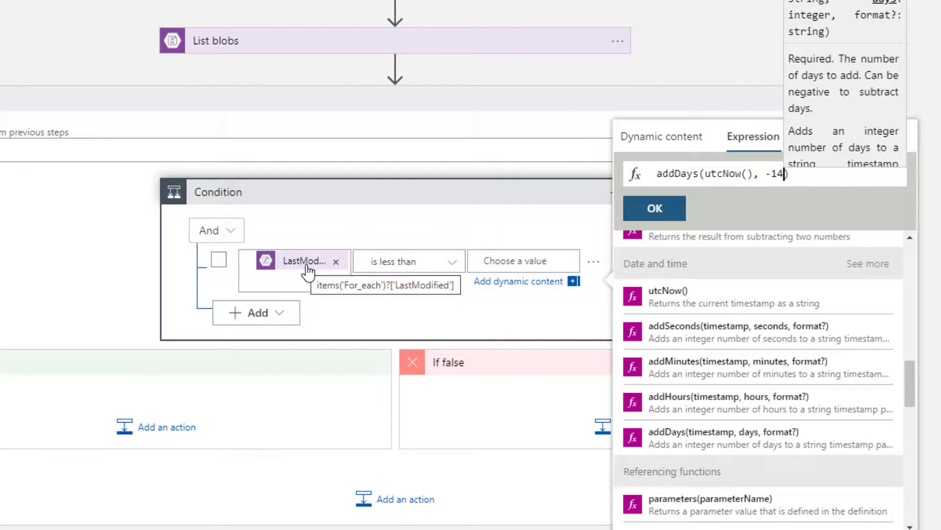
click(655, 207)
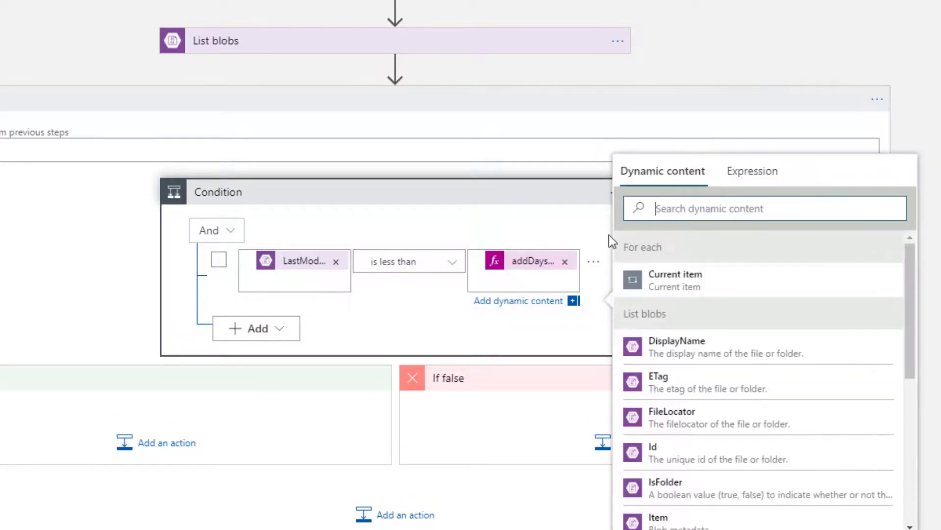
mouse_move(528, 261)
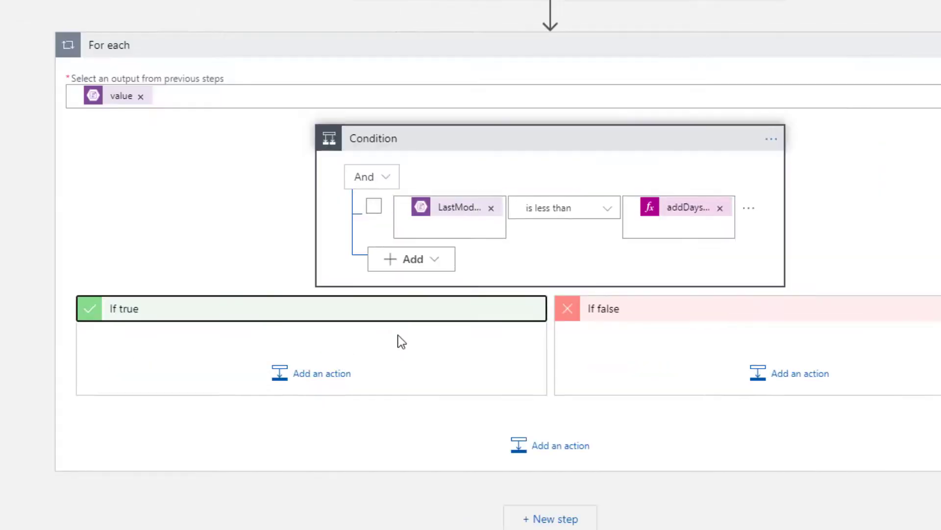
Add an Azure Blob Storage Delete blob action inside the If true branch.
click(321, 373)
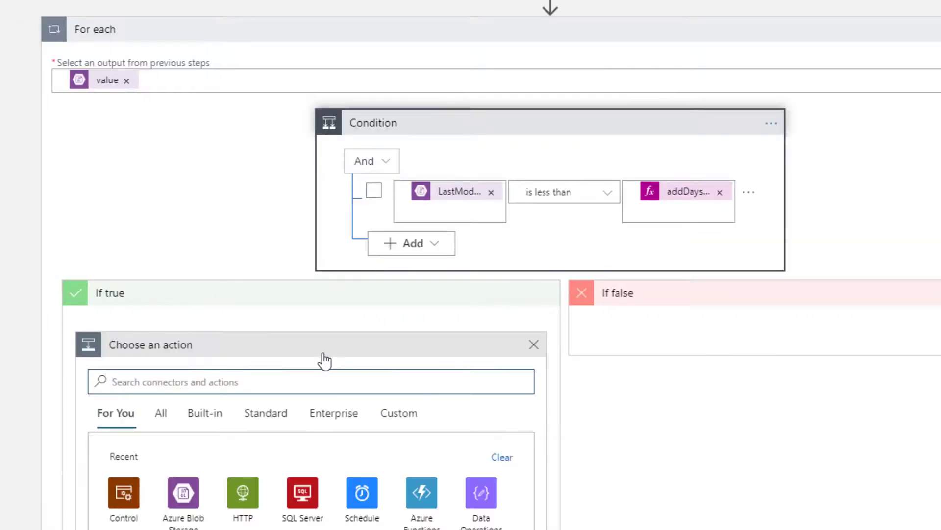
scroll(down, 3)
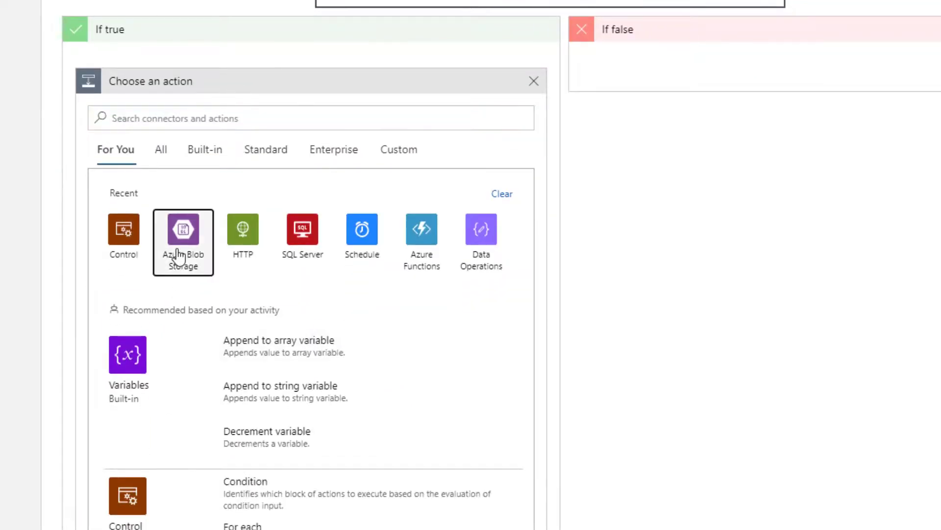
click(182, 230)
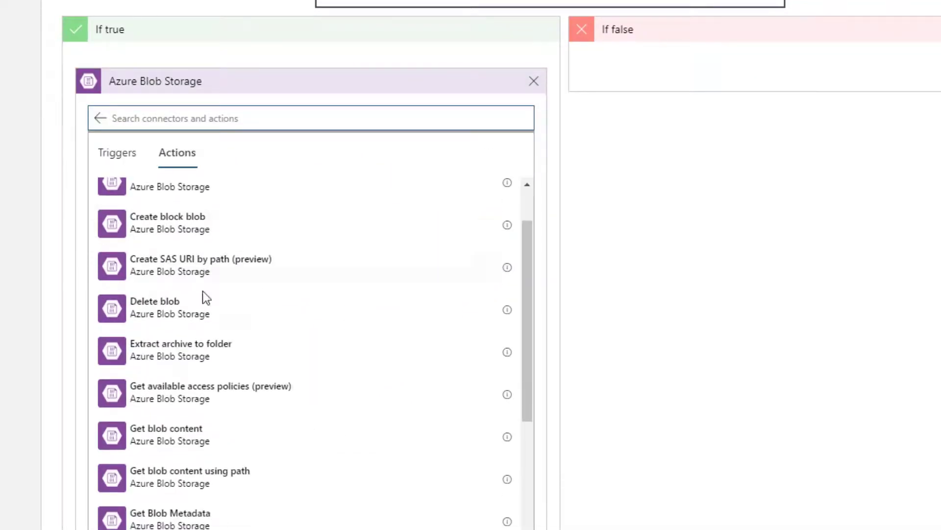
click(154, 301)
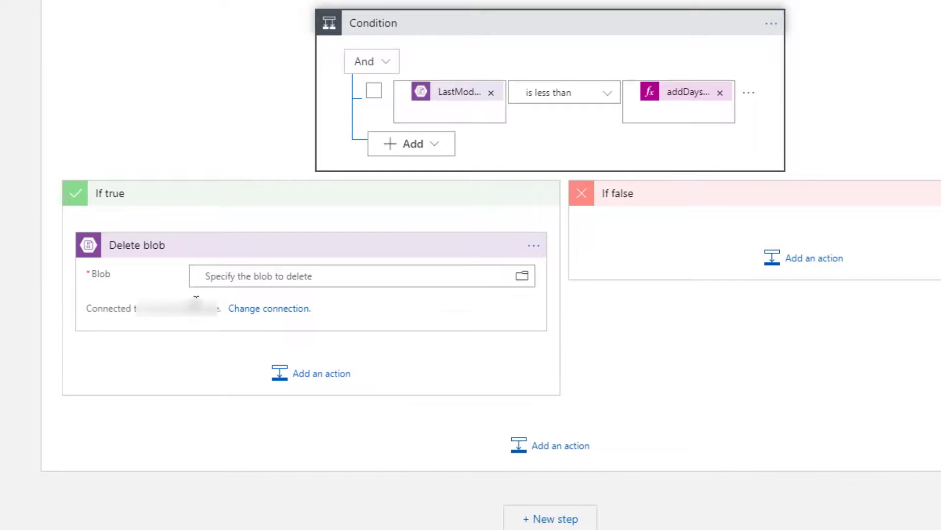
mouse_move(296, 276)
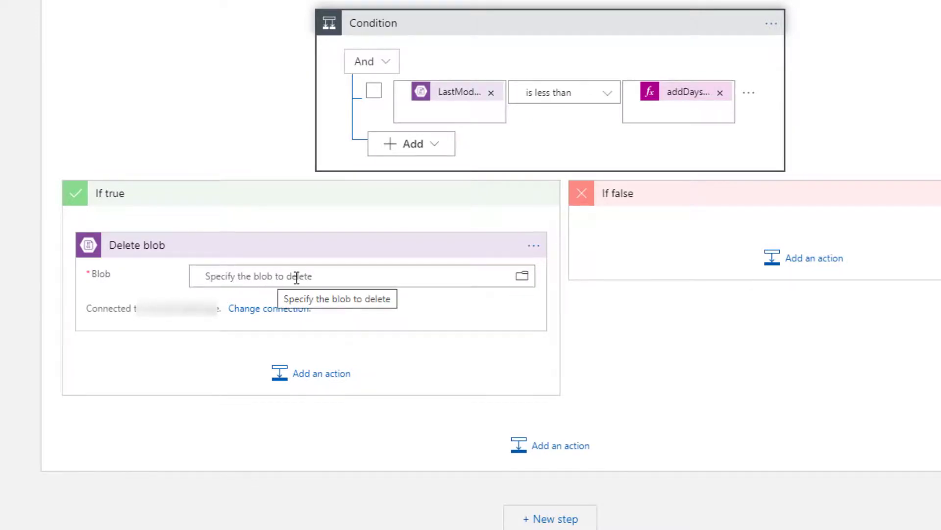
Set the Delete blob action's Blob to the current item's FileLocator.
click(354, 277)
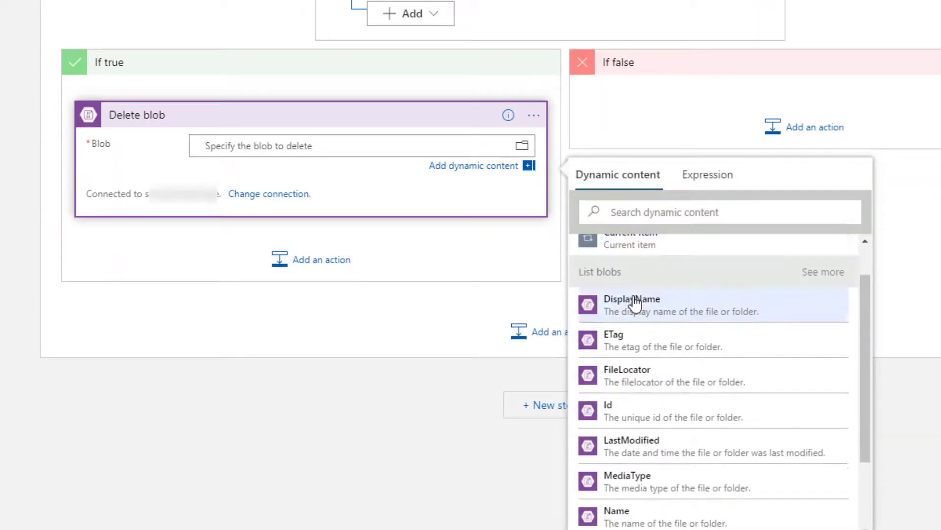
scroll(down, 3)
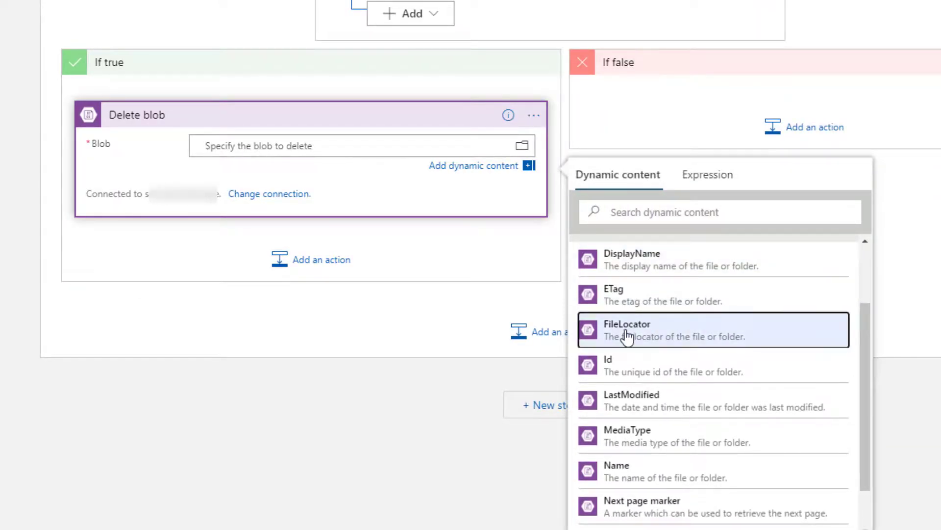
click(627, 330)
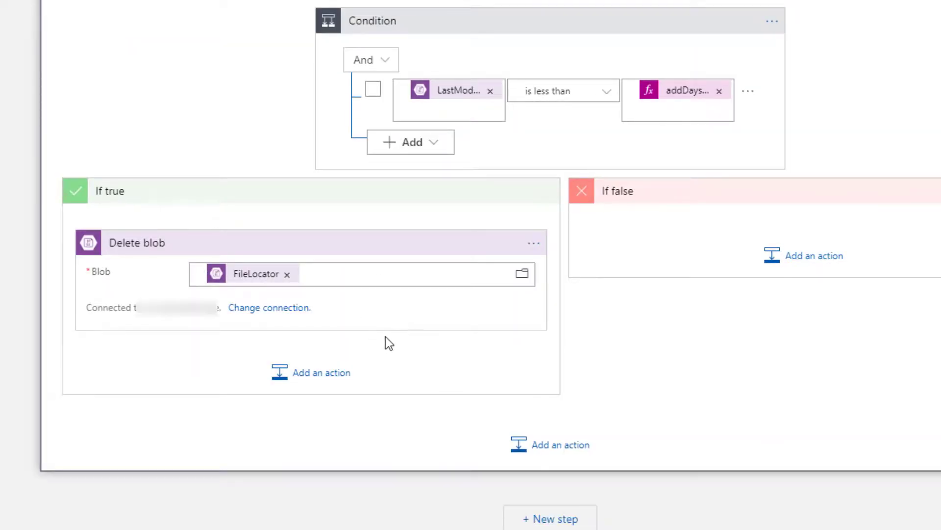
mouse_move(854, 240)
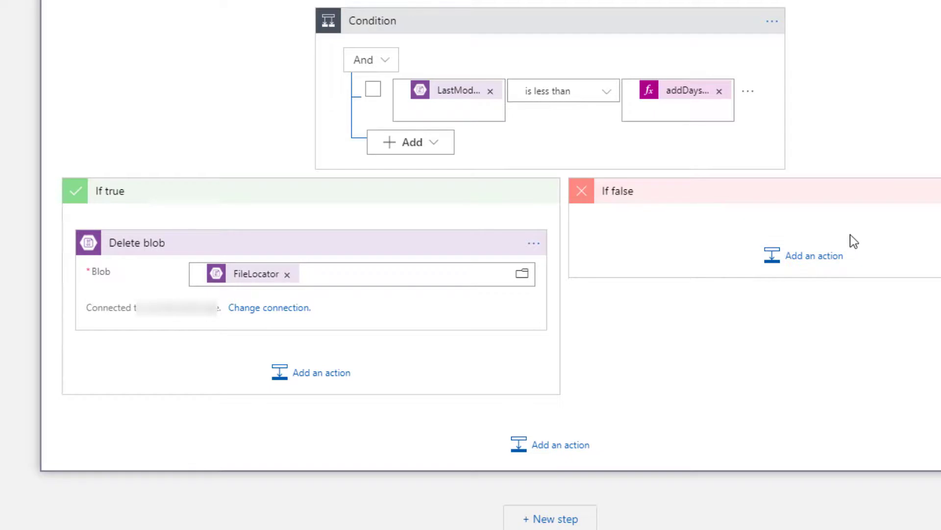
mouse_move(849, 242)
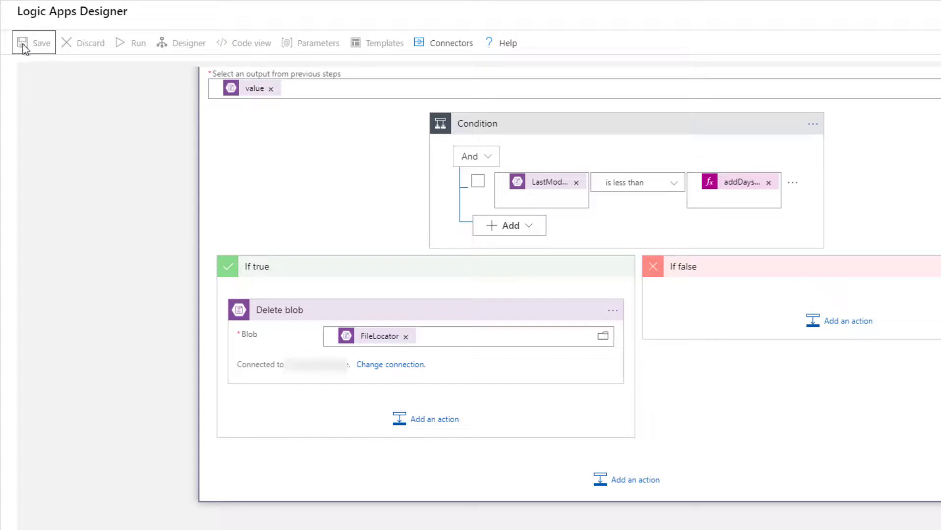
mouse_move(50, 106)
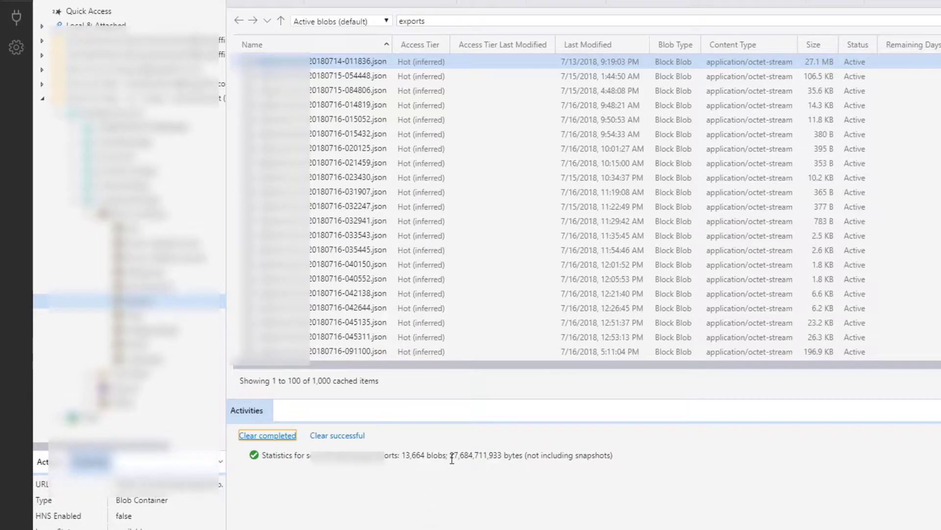
mouse_move(405, 454)
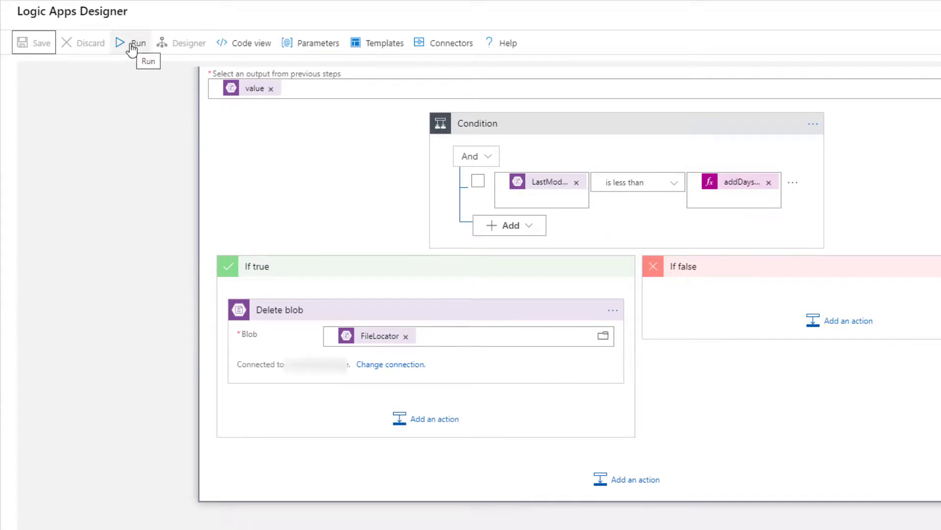
Start a run of the blob-cleanup workflow from the designer toolbar.
click(130, 42)
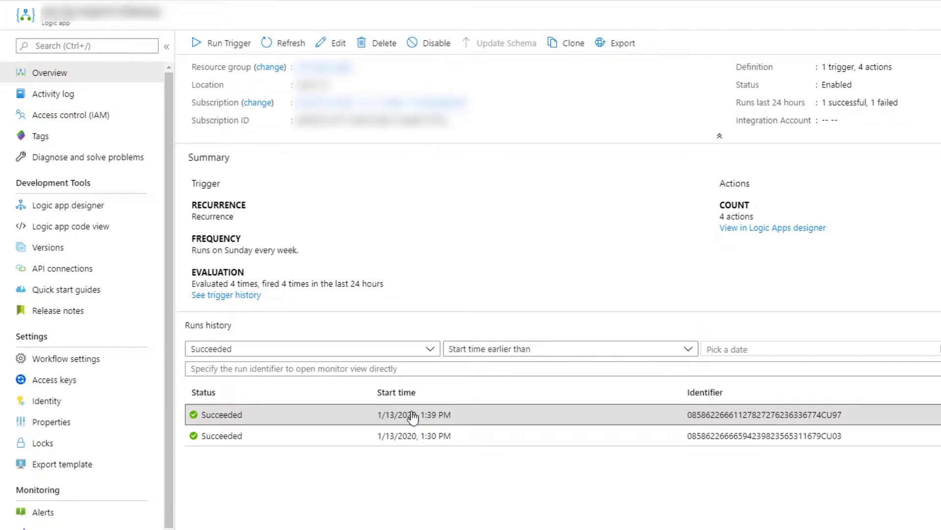
Open the details of the 1:39 PM succeeded run from the Runs history.
click(412, 414)
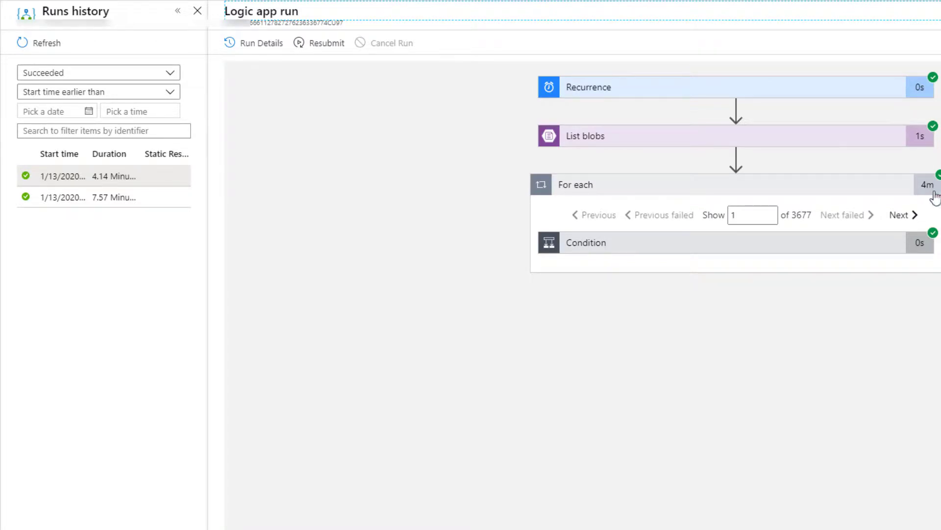
mouse_move(899, 220)
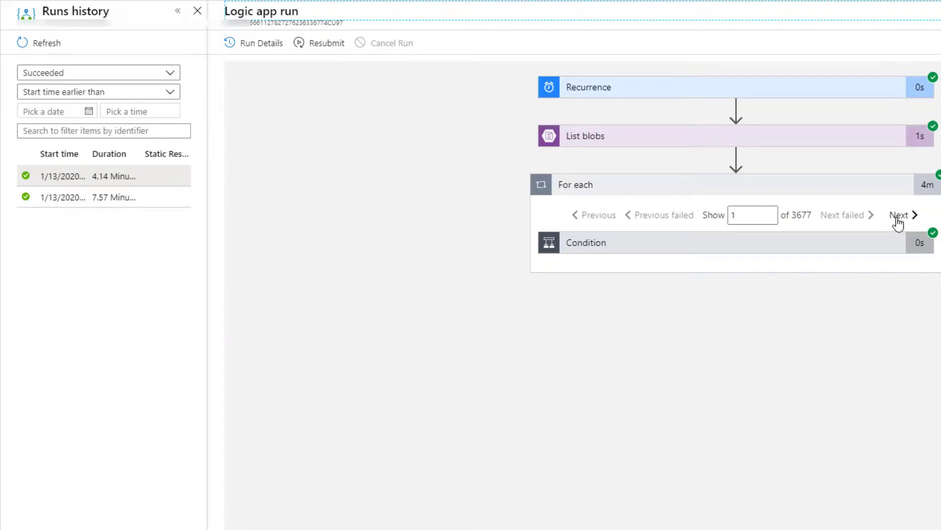
Page to a For each iteration where Condition is true and view the succeeded Delete blob step.
click(901, 215)
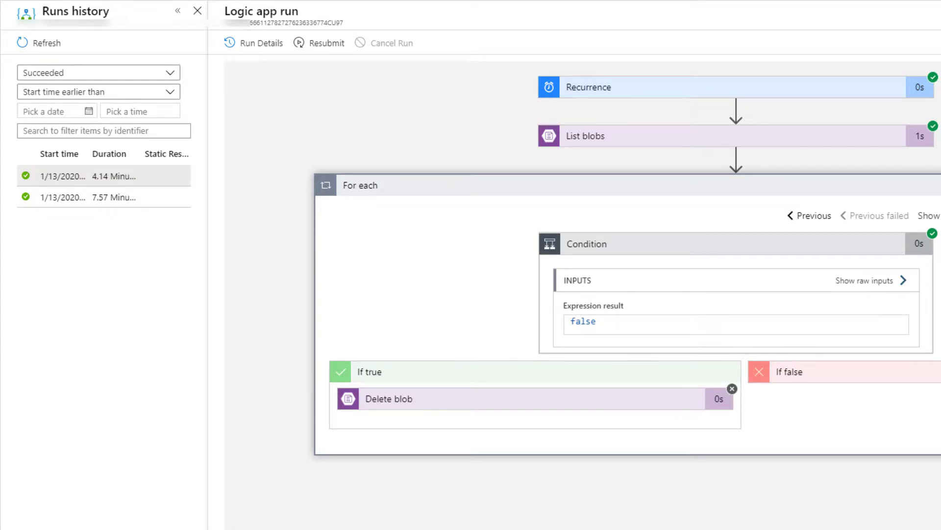
mouse_move(917, 225)
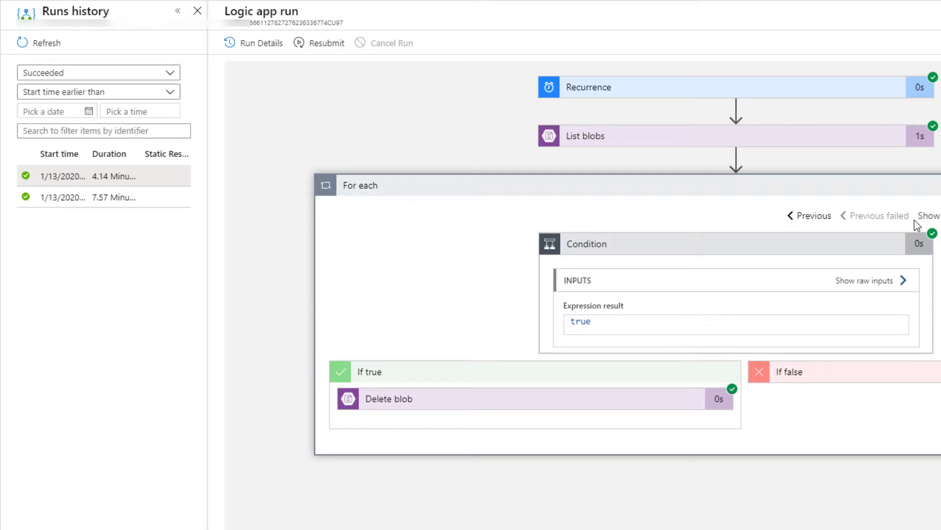
mouse_move(668, 325)
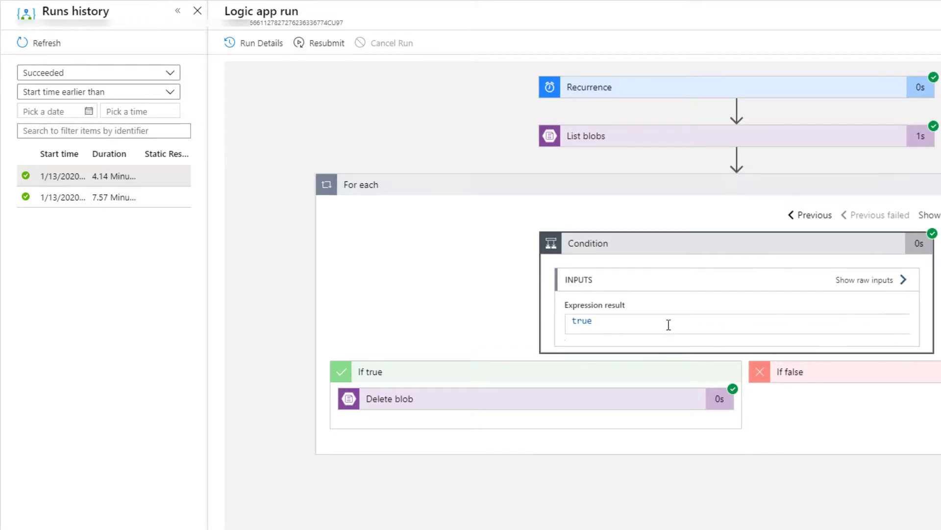
mouse_move(493, 408)
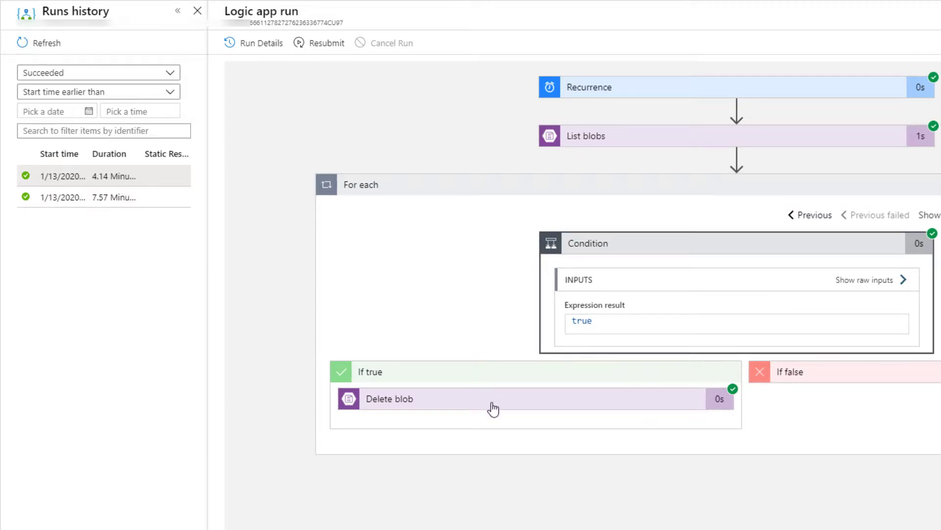
click(390, 398)
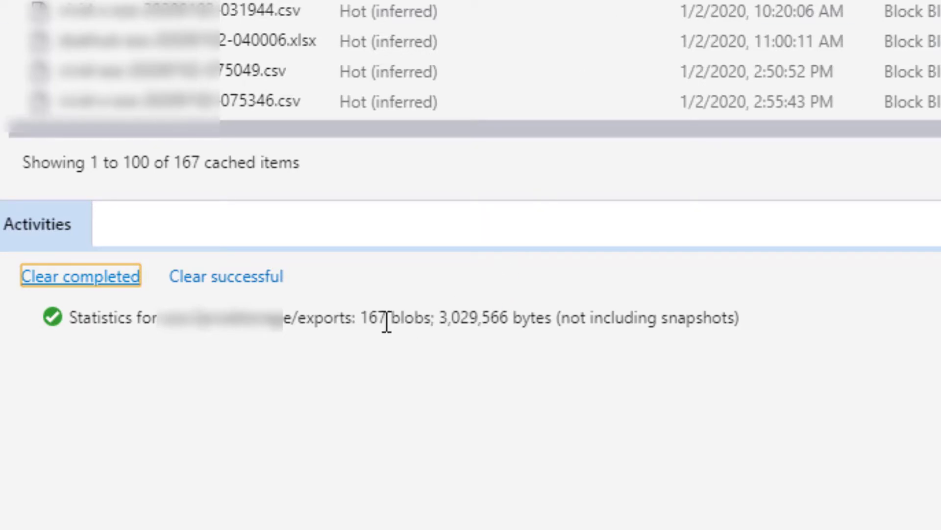
mouse_move(379, 317)
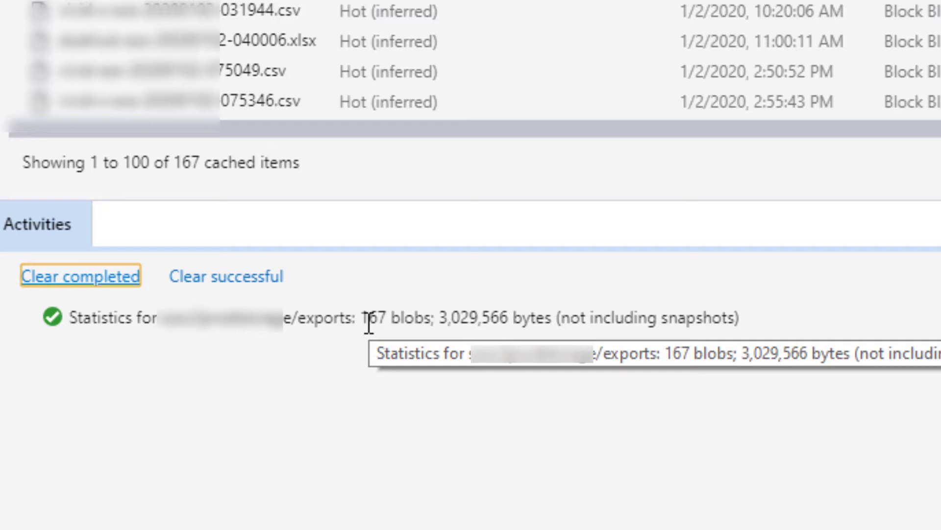
mouse_move(465, 317)
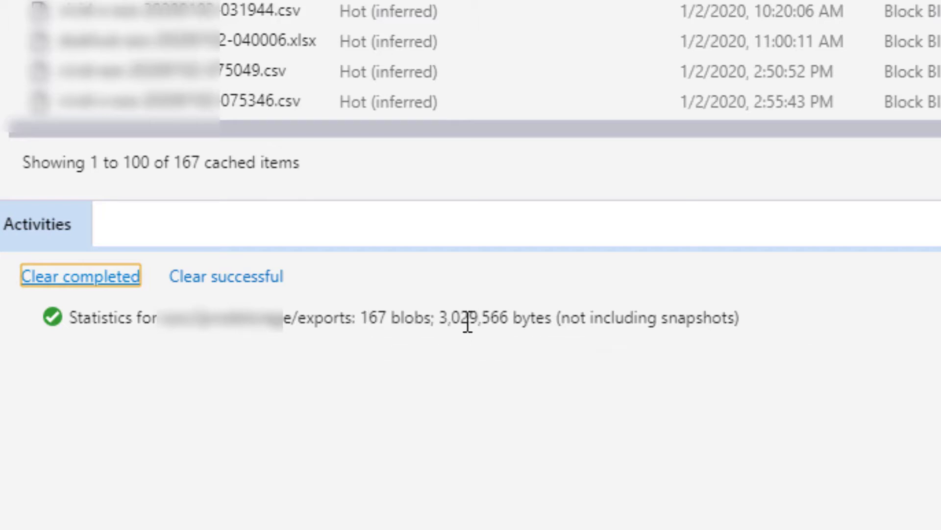
mouse_move(493, 359)
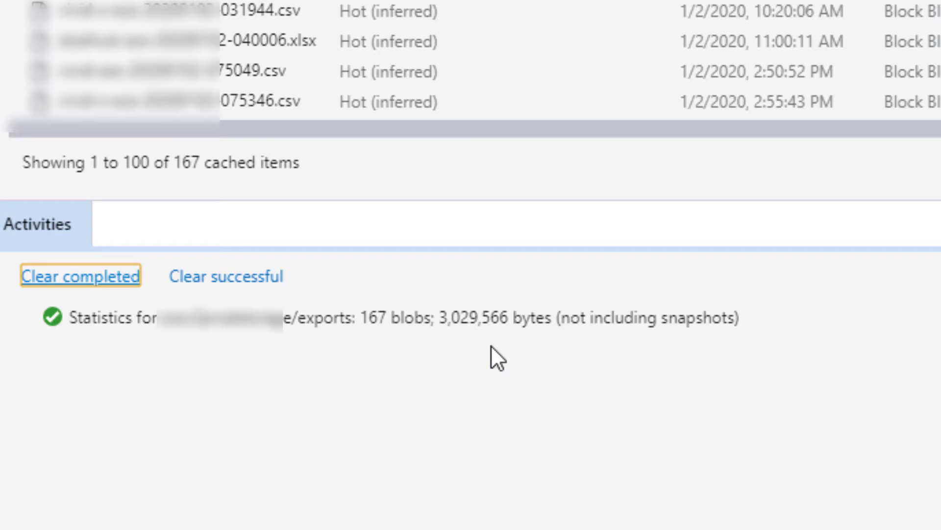
mouse_move(477, 394)
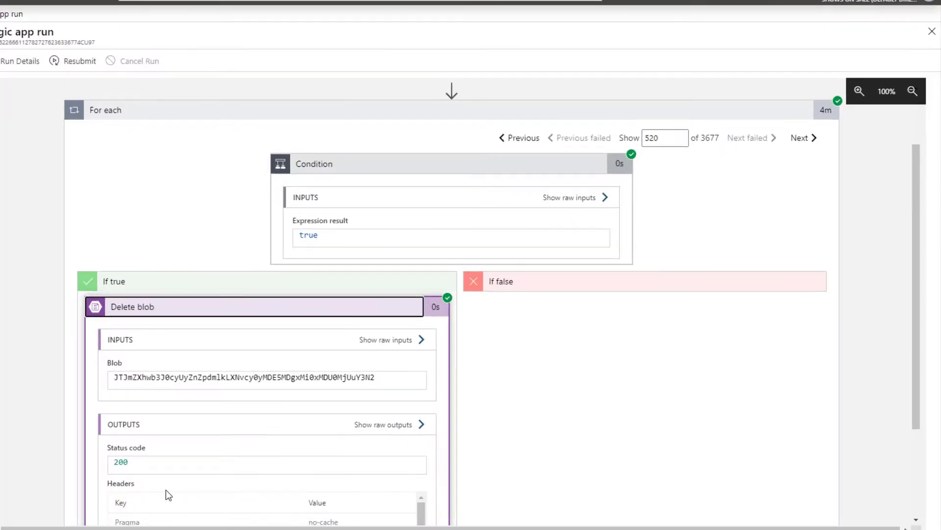
mouse_move(149, 425)
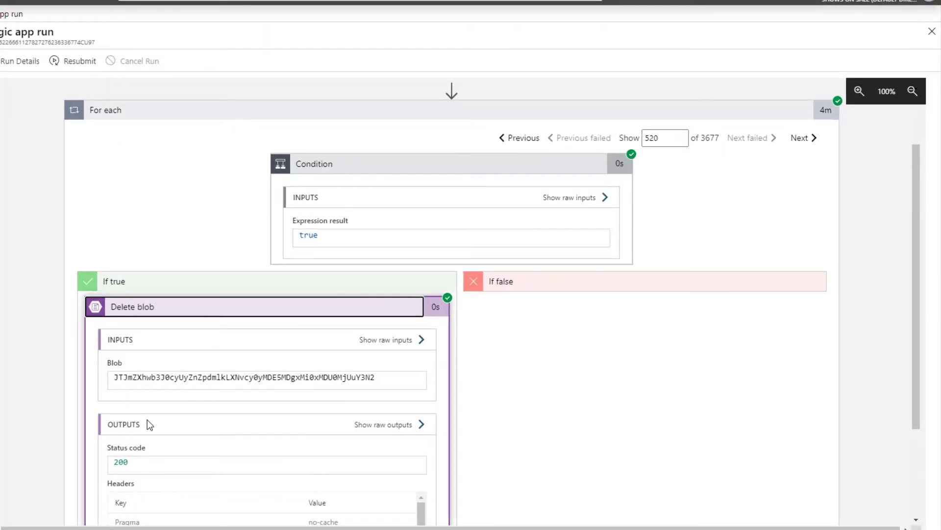